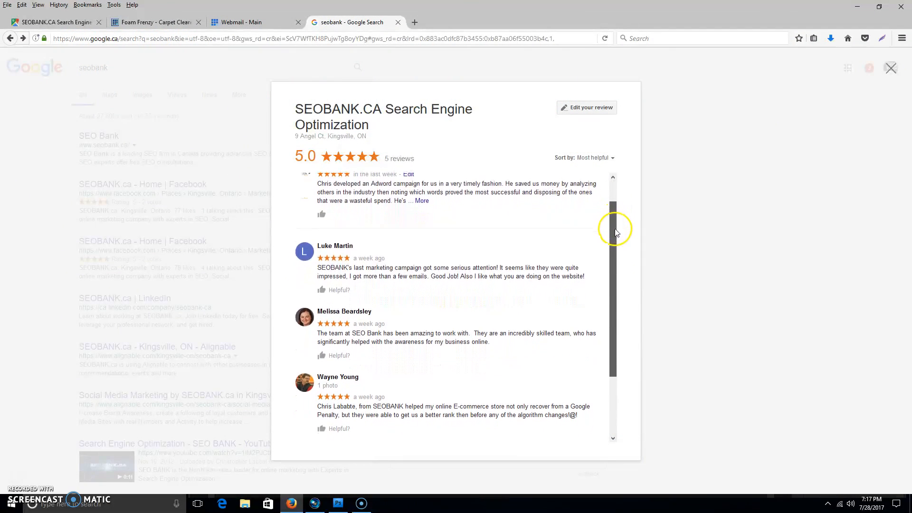
Read through the SEOBANK.CA reviews pop-up, then close it.
scroll(down, 3)
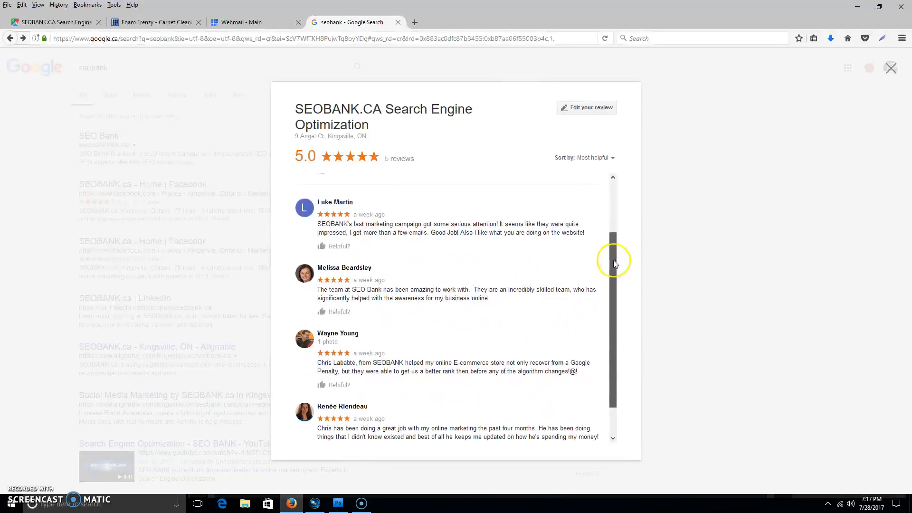
scroll(down, 3)
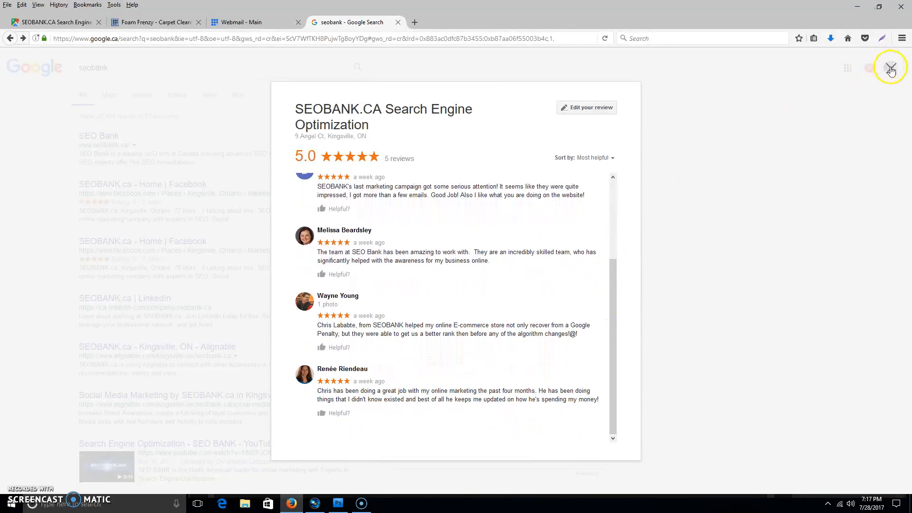
click(893, 67)
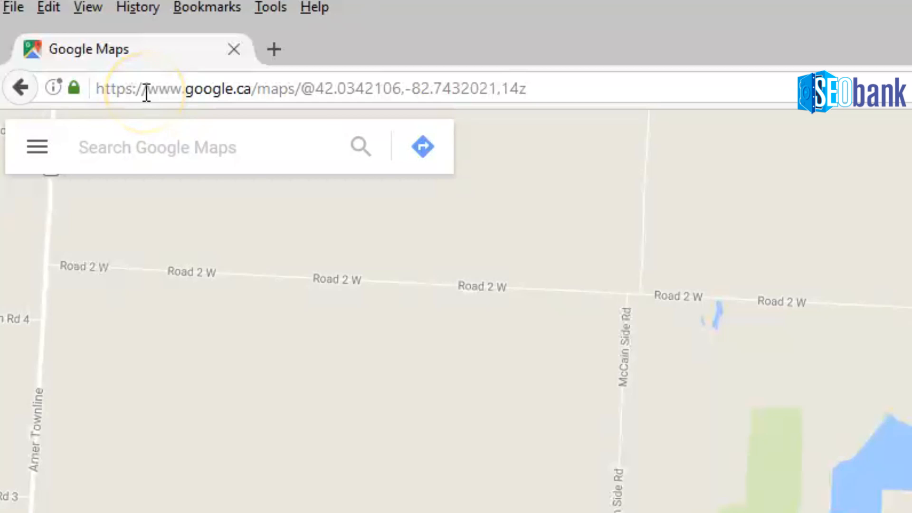
Search Google Maps for 'seobank' and view the SEOBANK.CA listing's rating and reviews.
click(143, 147)
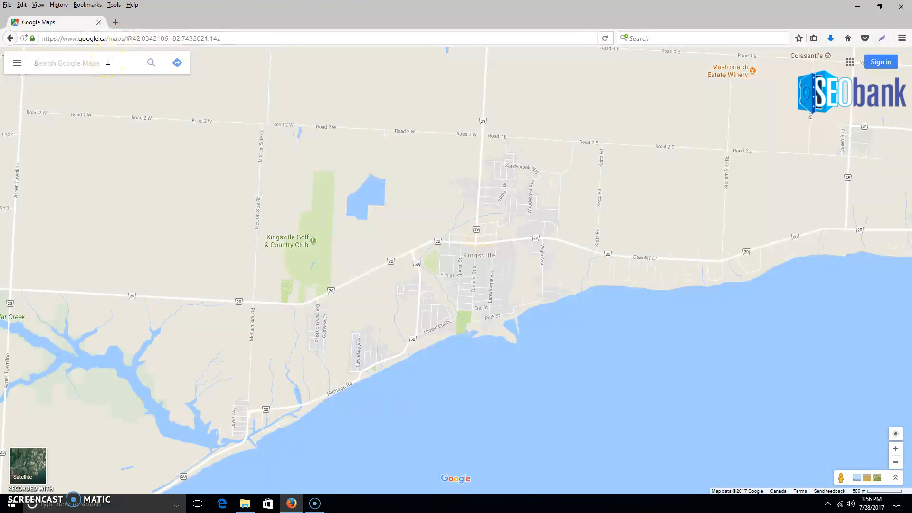
text(seobank)
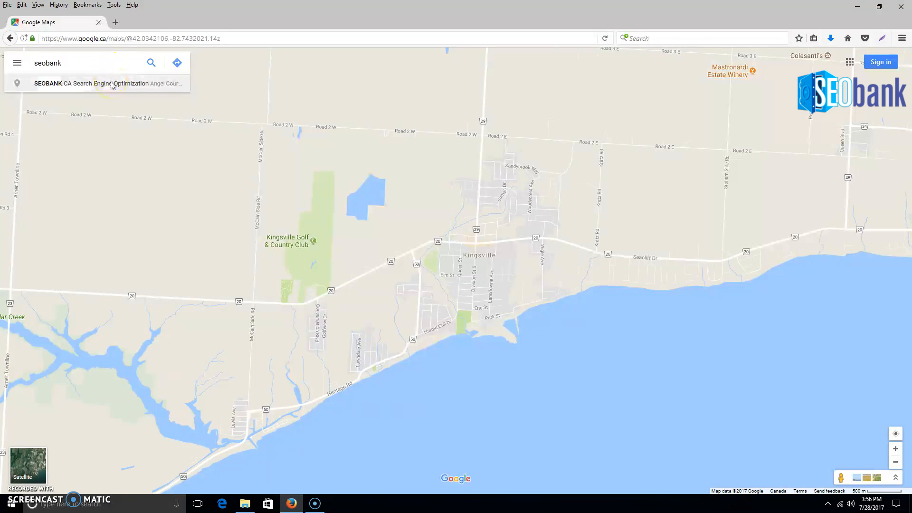
click(111, 83)
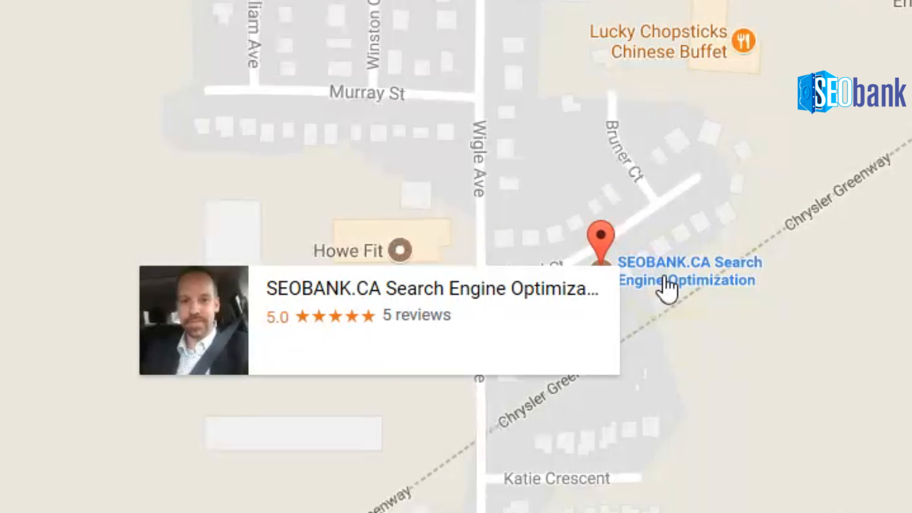
click(686, 280)
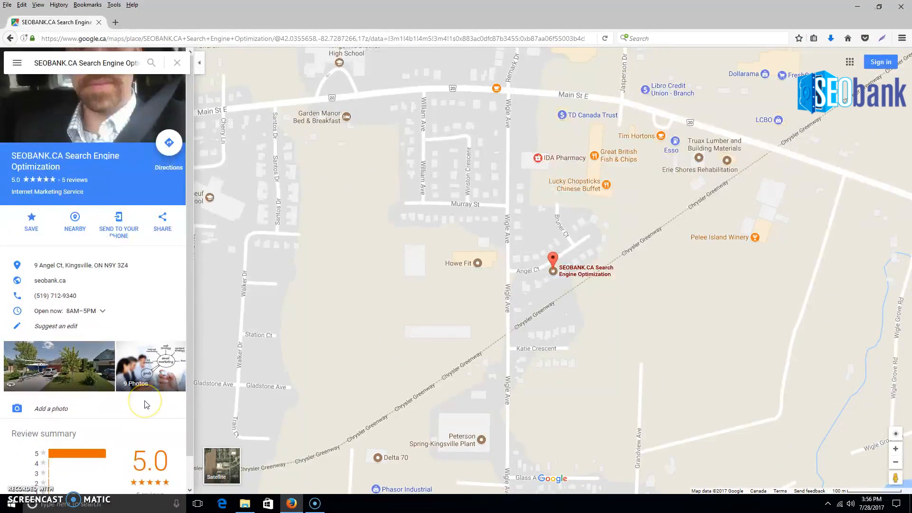
scroll(down, 3)
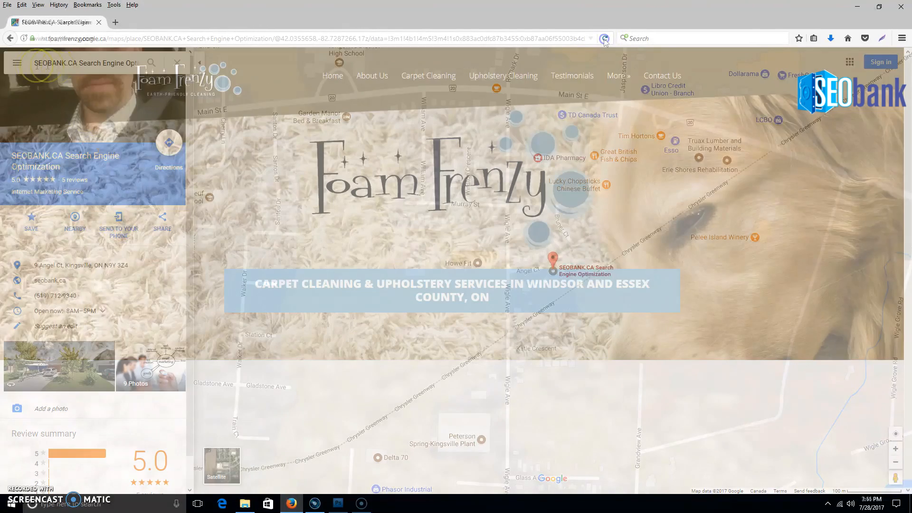
Load foamfrenzy.com and follow the footer's 'Leave A Review on Google places' badge.
click(604, 38)
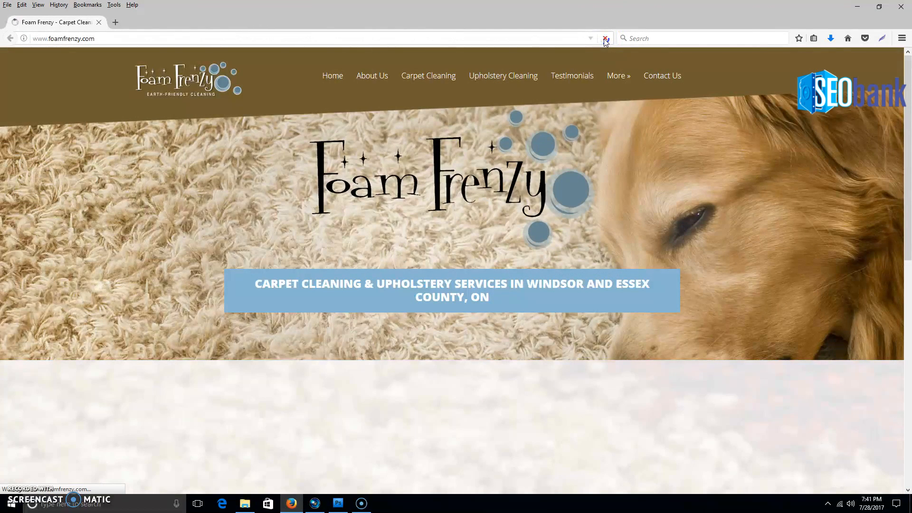
click(604, 38)
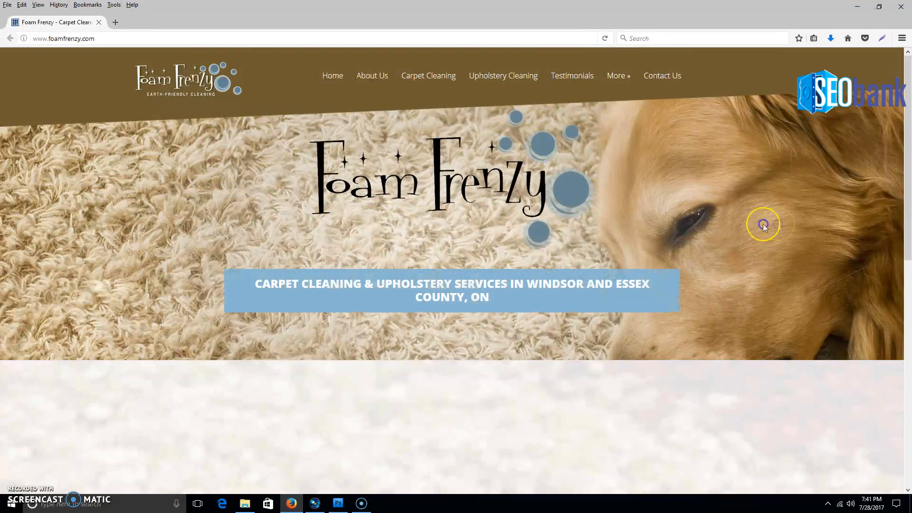
scroll(down, 3)
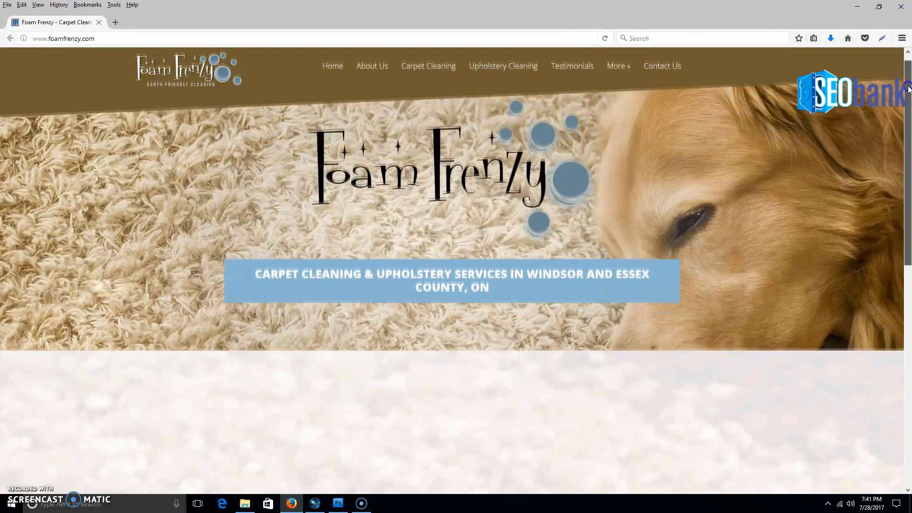
scroll(down, 3)
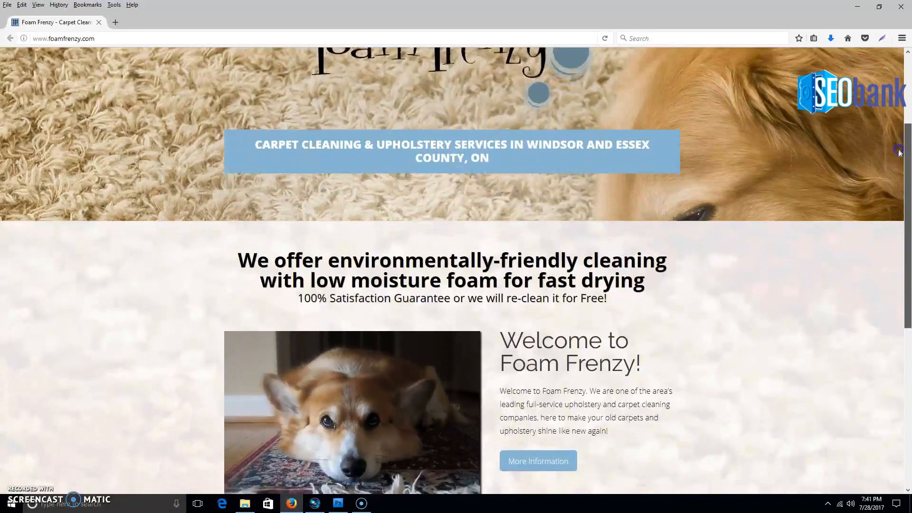
scroll(down, 3)
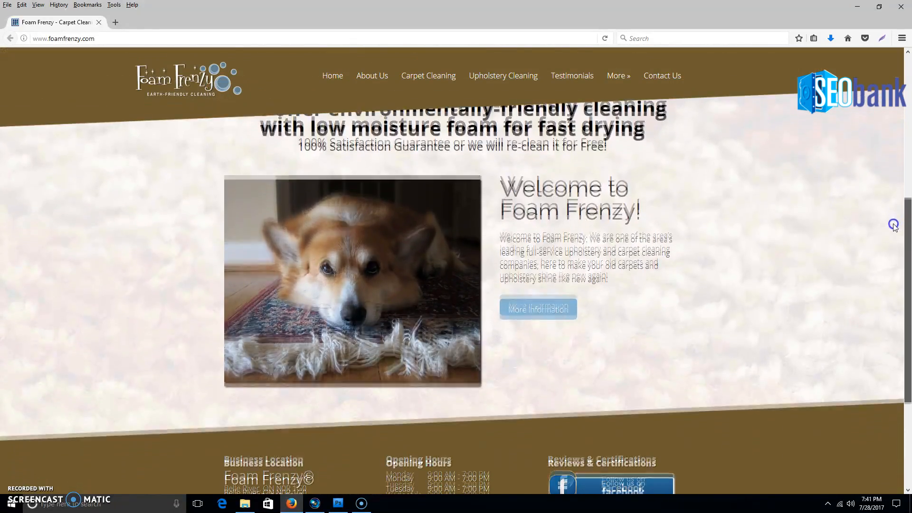
scroll(down, 3)
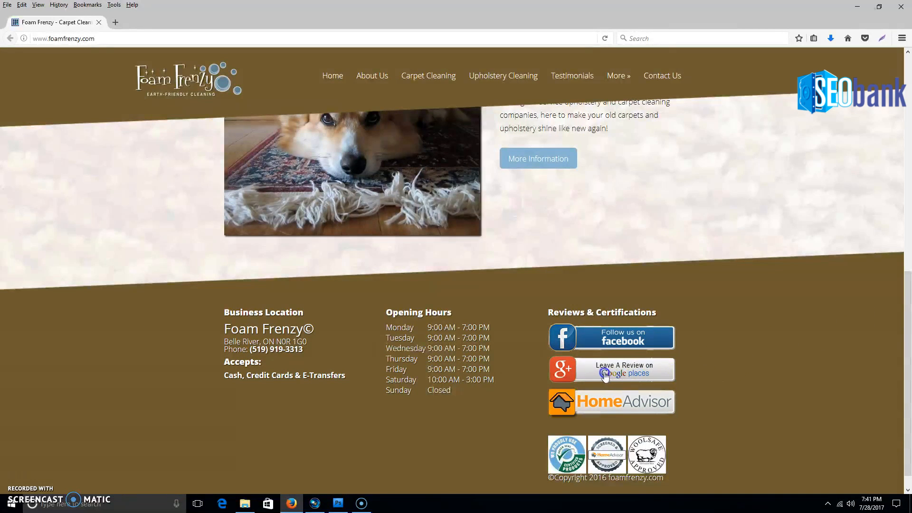
click(611, 369)
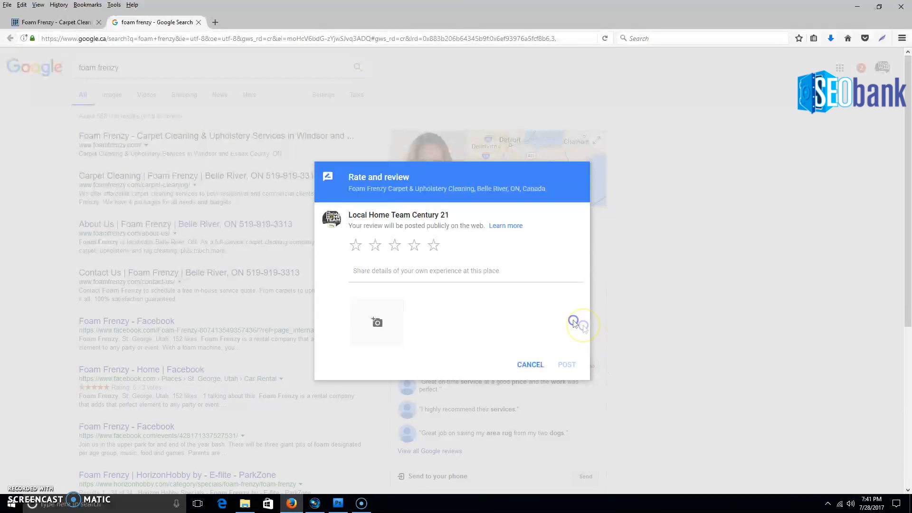
mouse_move(427, 250)
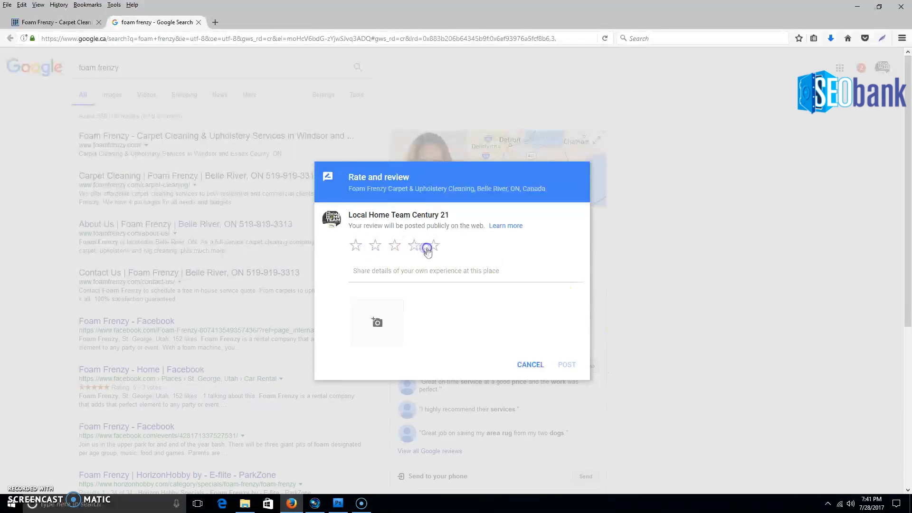
click(432, 245)
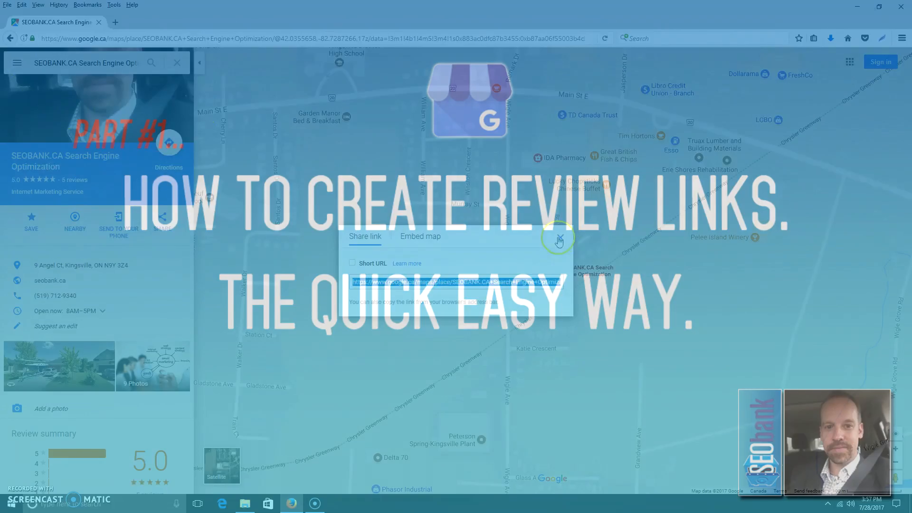
Bring up SEOBANK.CA's share link via Share or embed map, selecting it and ticking Short URL.
click(558, 238)
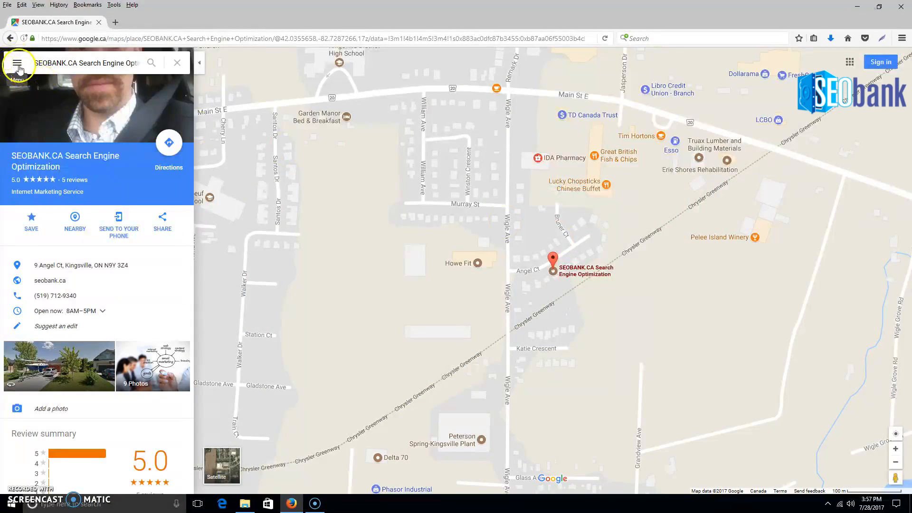
click(20, 63)
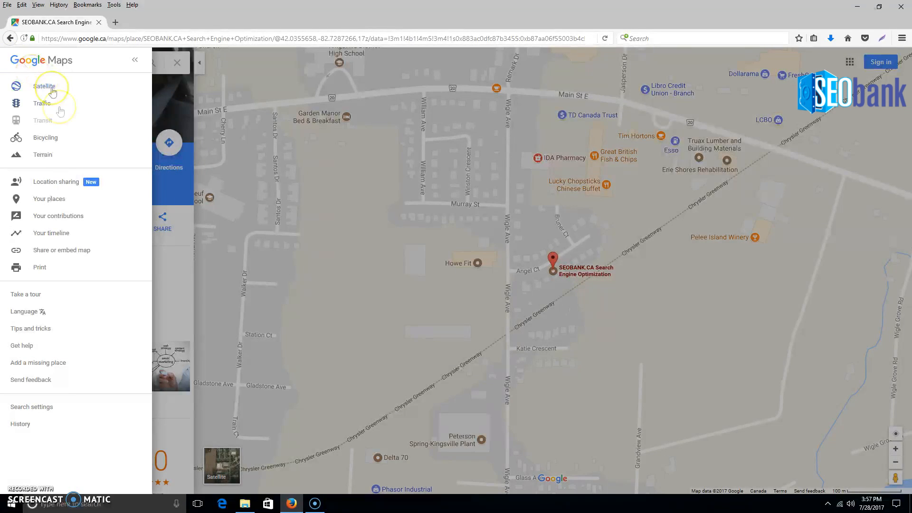
mouse_move(46, 253)
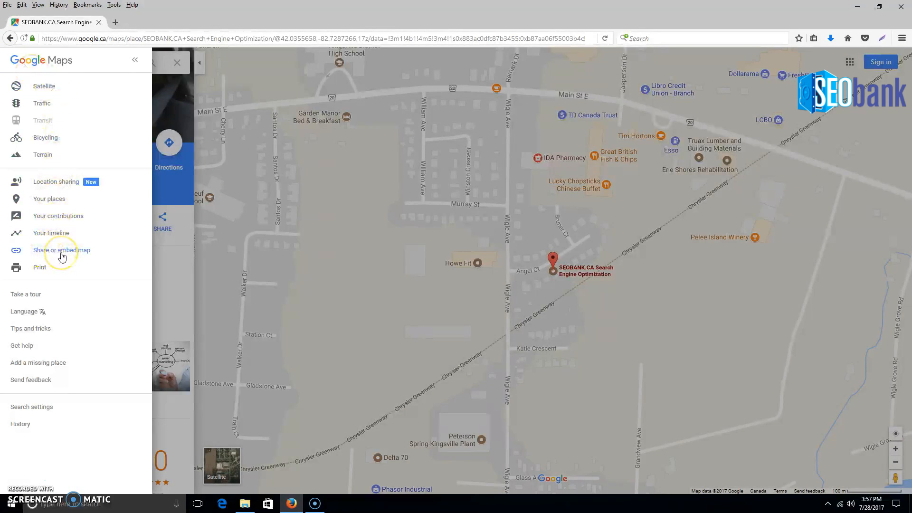
click(55, 250)
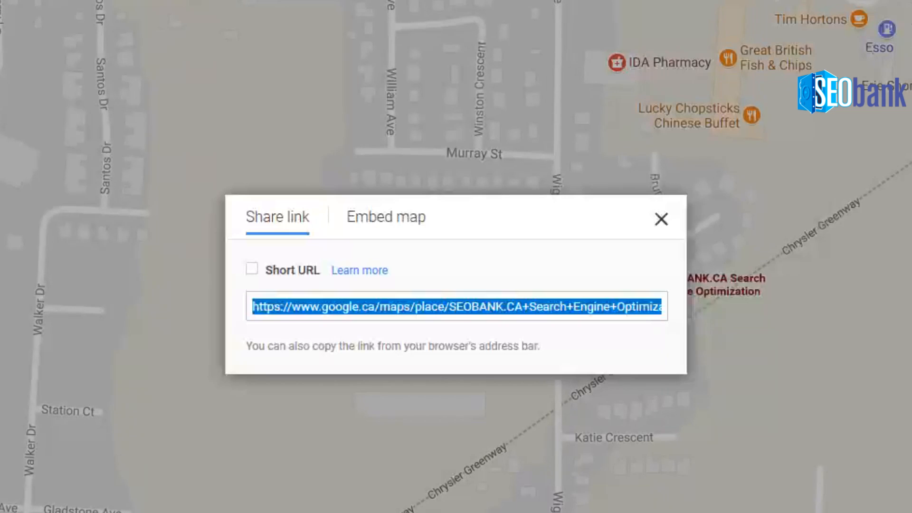
click(257, 306)
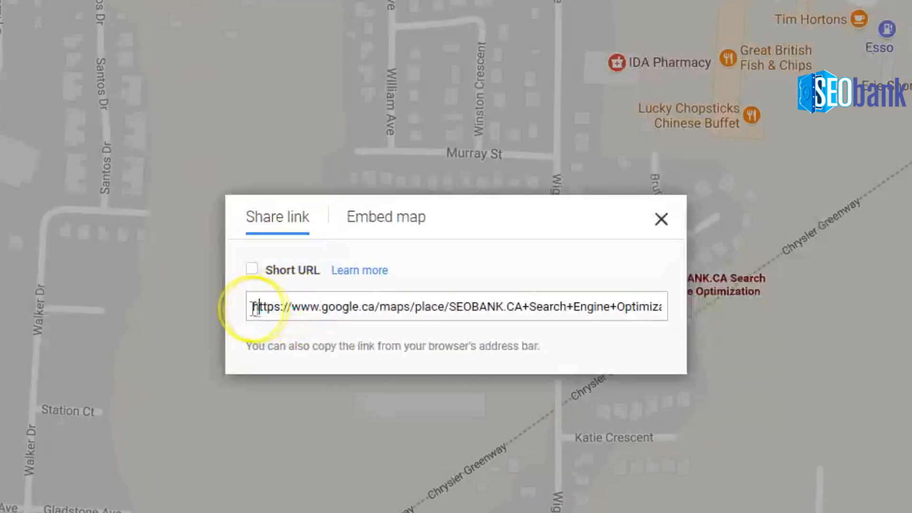
triple_click(448, 307)
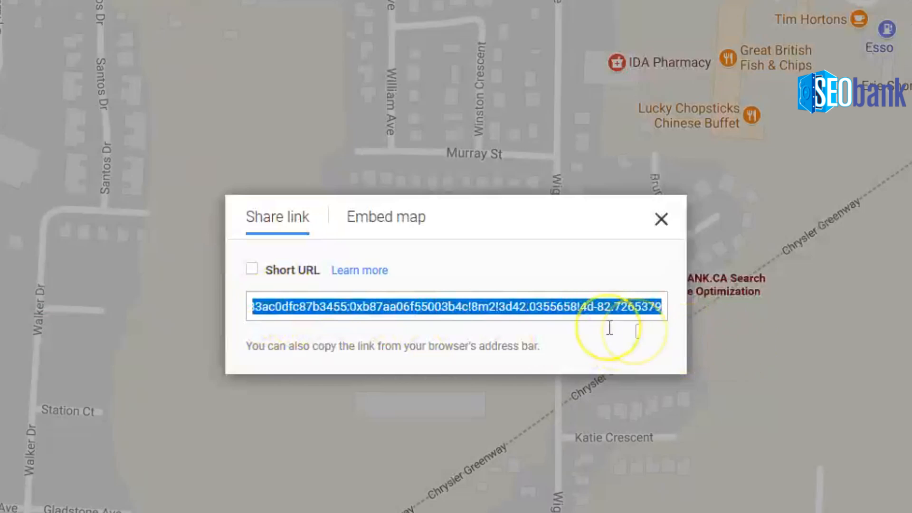
click(251, 269)
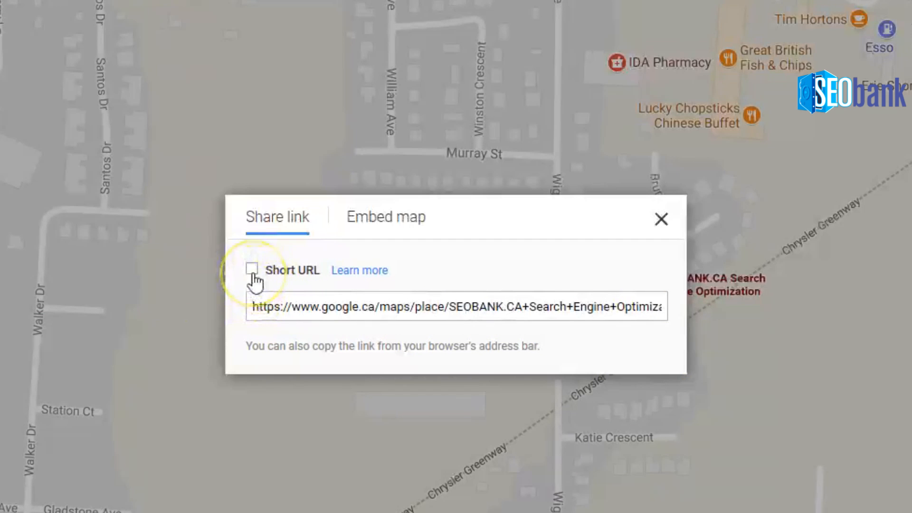
click(252, 269)
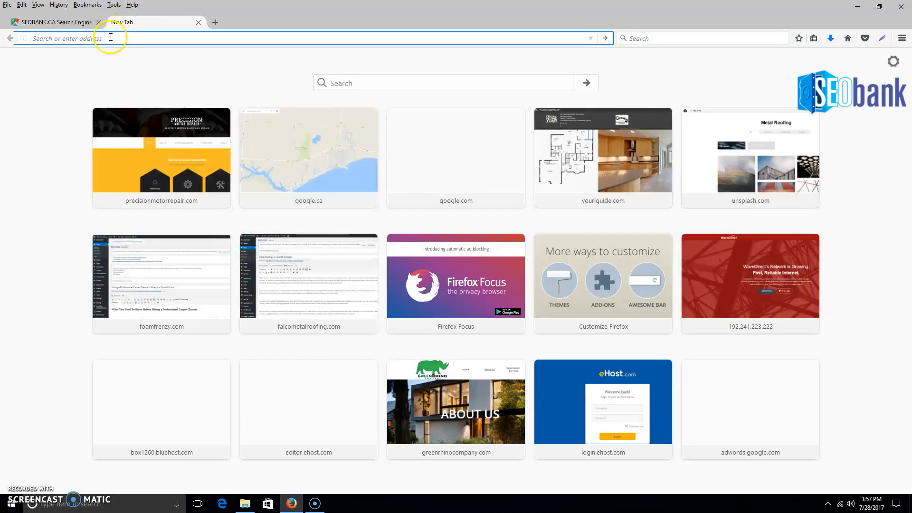
text(https://goo.gl/maps/3AJMEC3913K2)
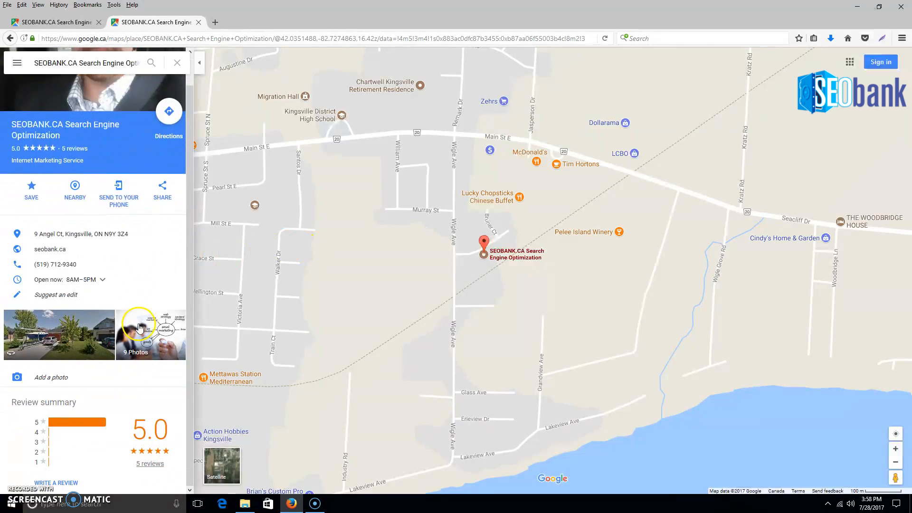
mouse_move(56, 488)
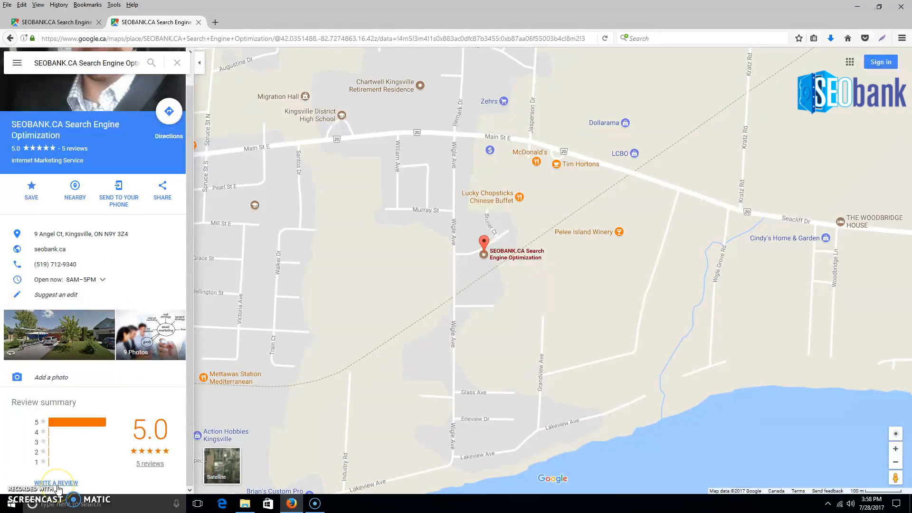
click(56, 482)
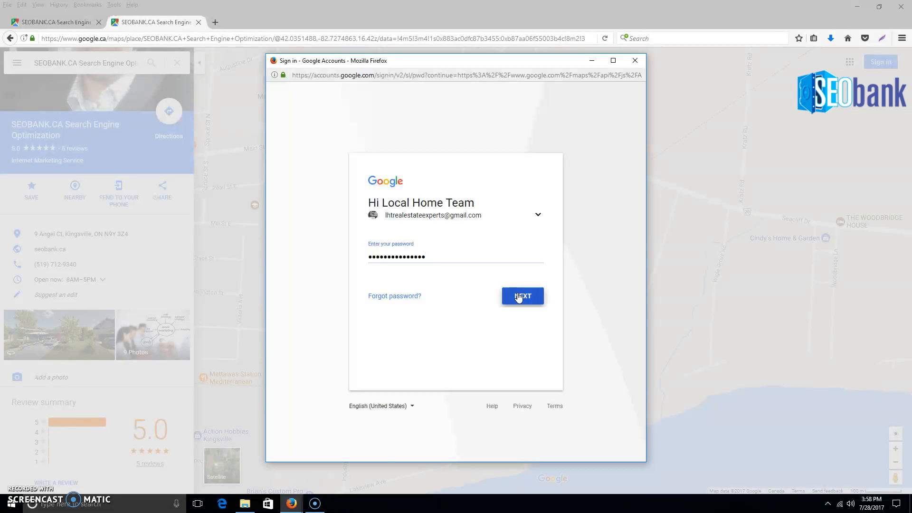
Sign in, select the five-star review's text, then cancel without posting.
click(523, 296)
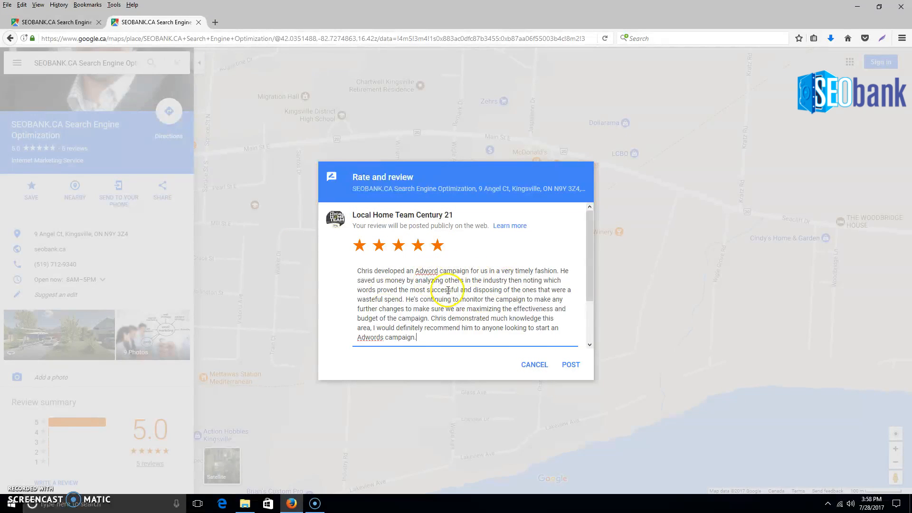
key(ctrl+a)
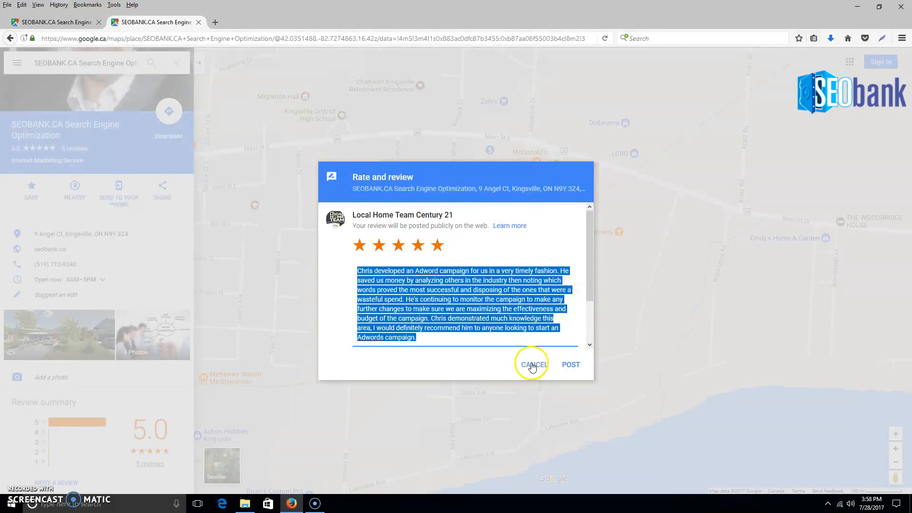
click(533, 364)
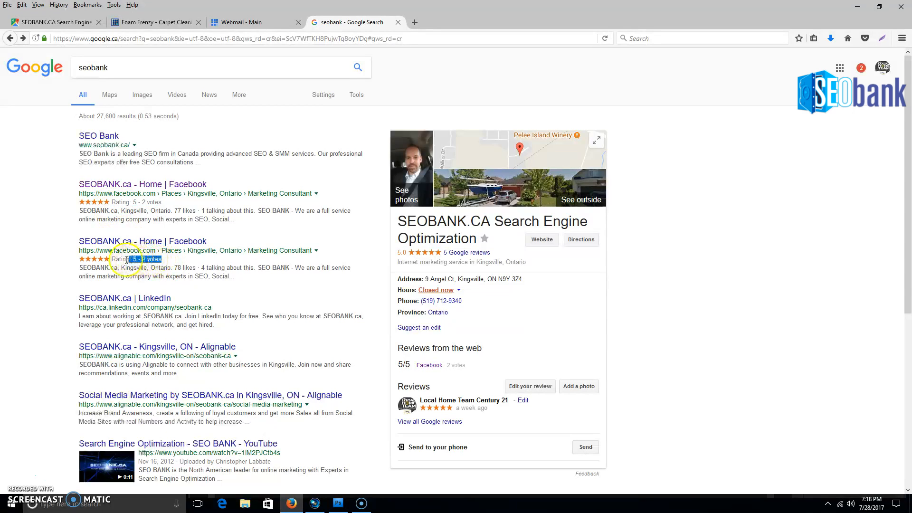
double_click(133, 259)
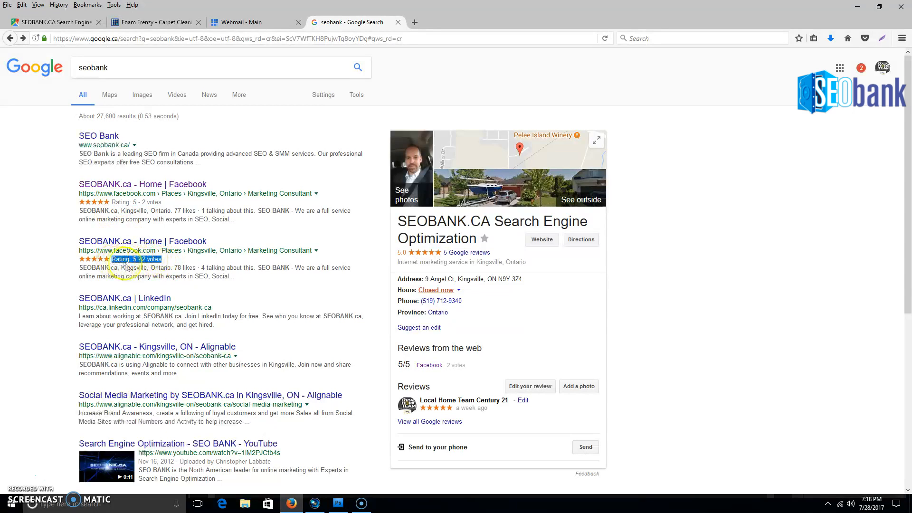
mouse_move(244, 299)
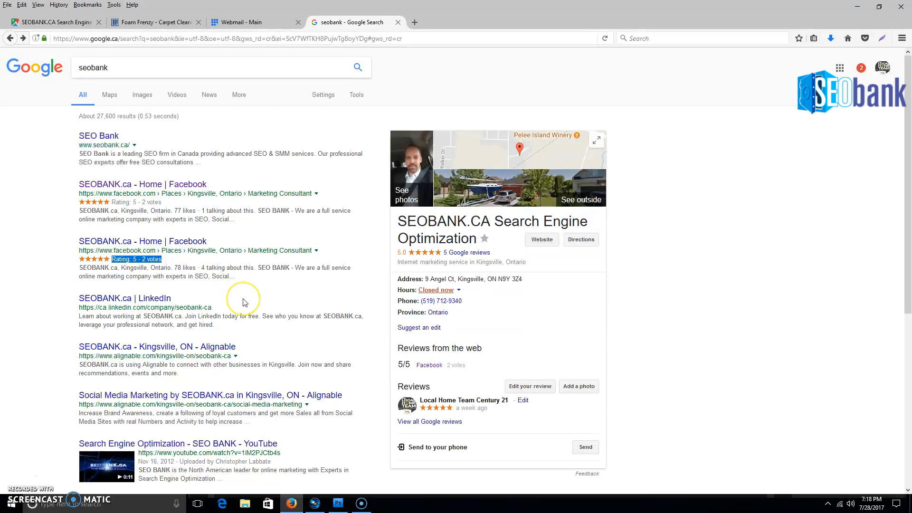
scroll(down, 3)
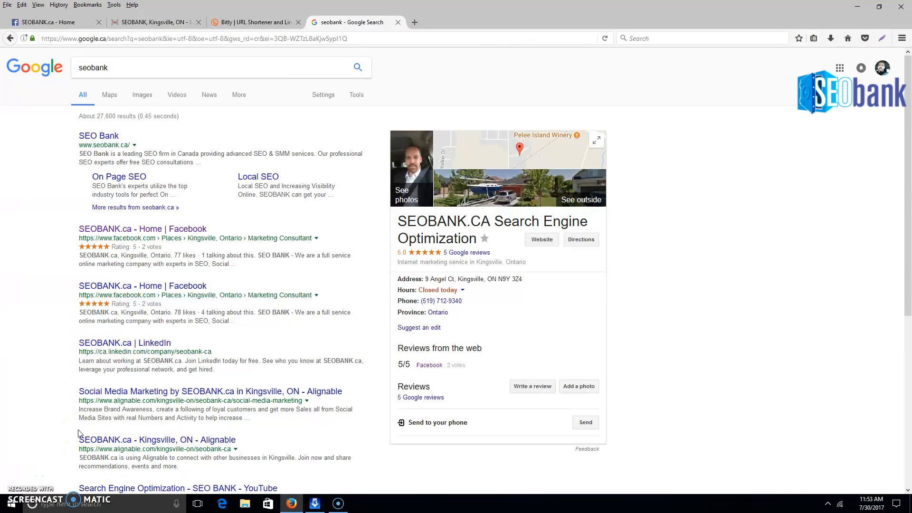
mouse_move(82, 433)
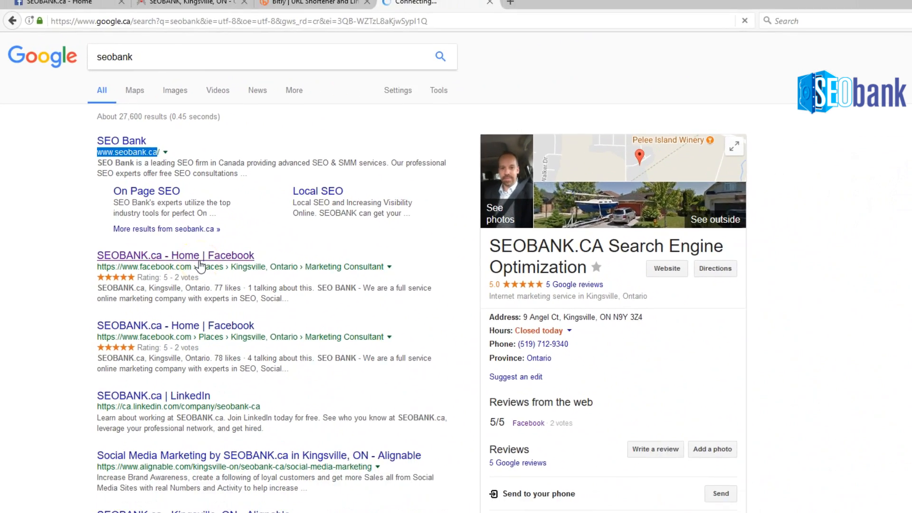
Open the SEOBANK.CA Facebook page's Reviews section and copy its address for Bitly.
click(175, 255)
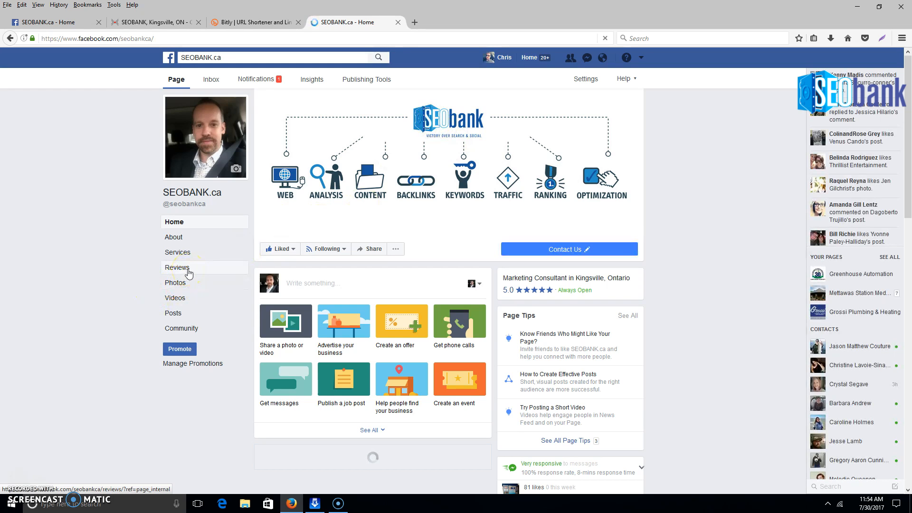
click(177, 268)
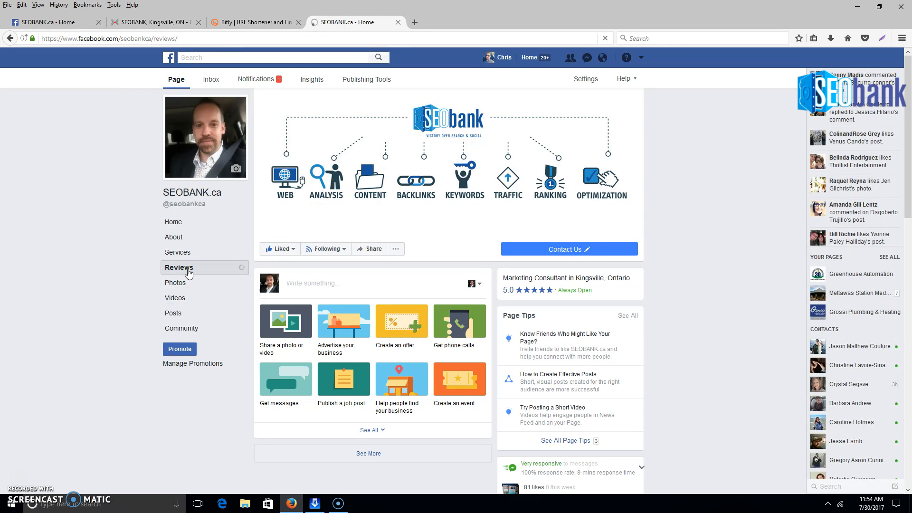
click(178, 268)
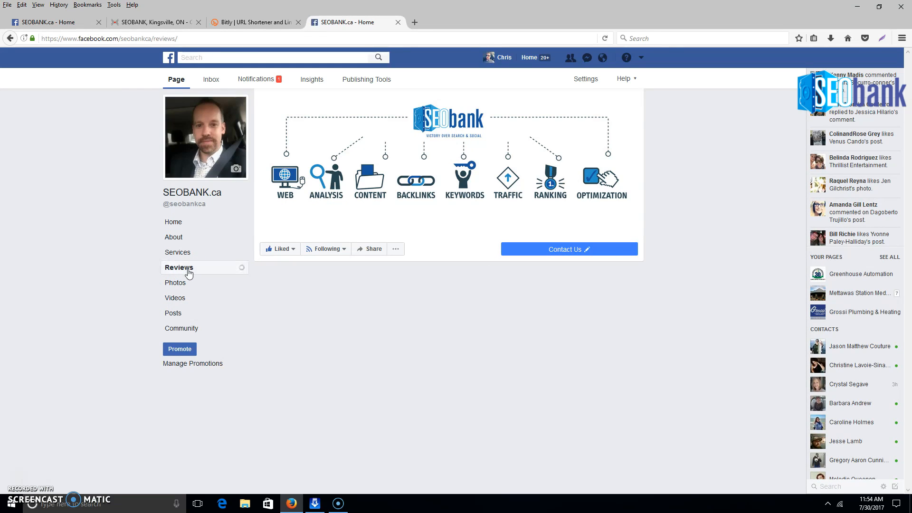
click(179, 267)
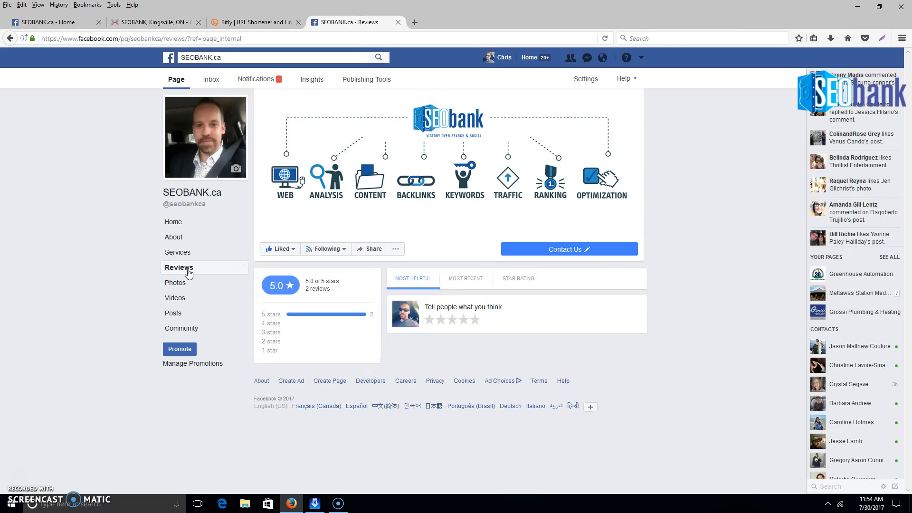
mouse_move(474, 322)
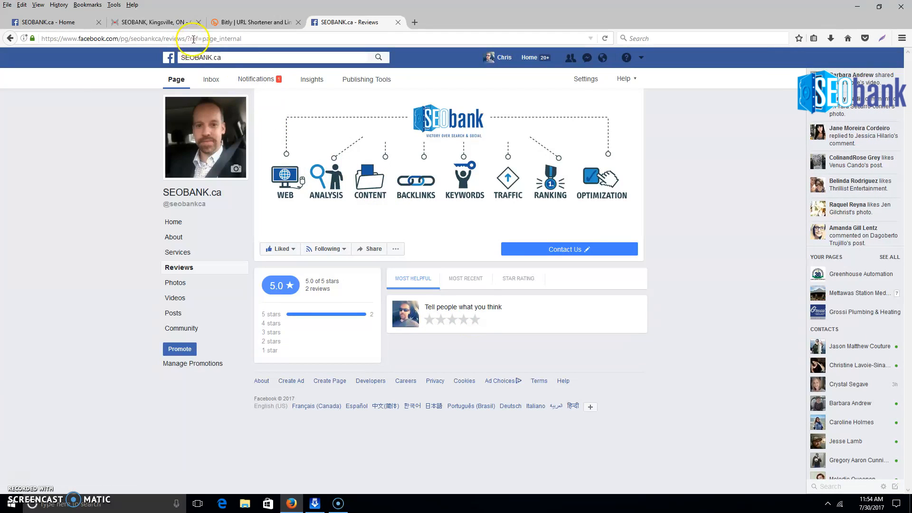
right_click(191, 39)
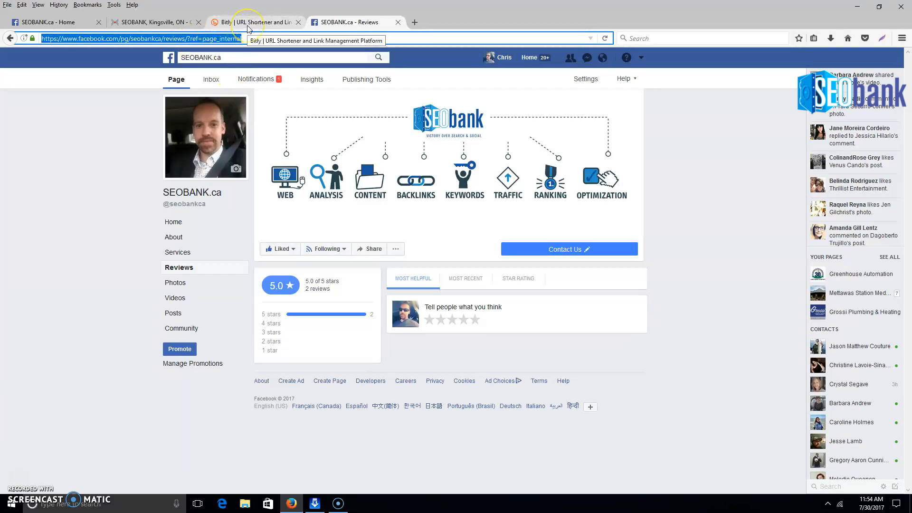
click(253, 22)
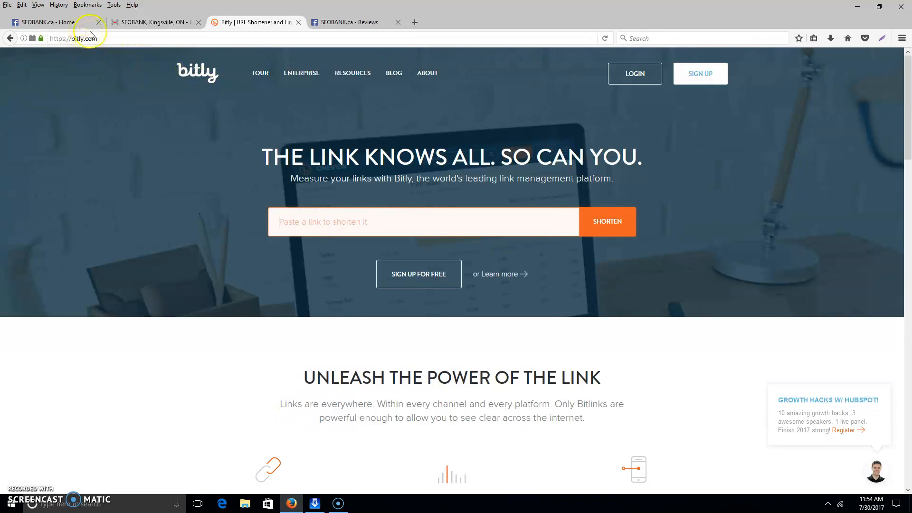
Shorten the Facebook reviews URL to bit.ly/2tUwhAc, then go to the Cylex listing.
click(607, 221)
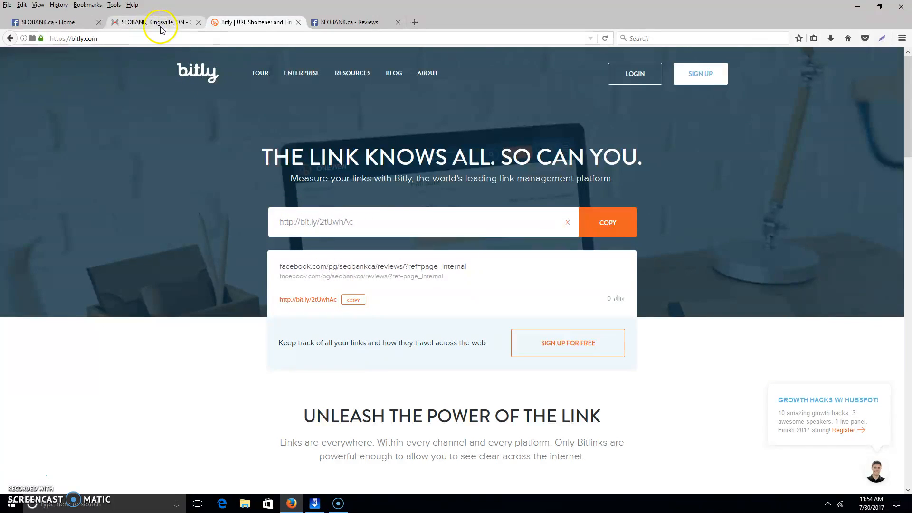
click(152, 22)
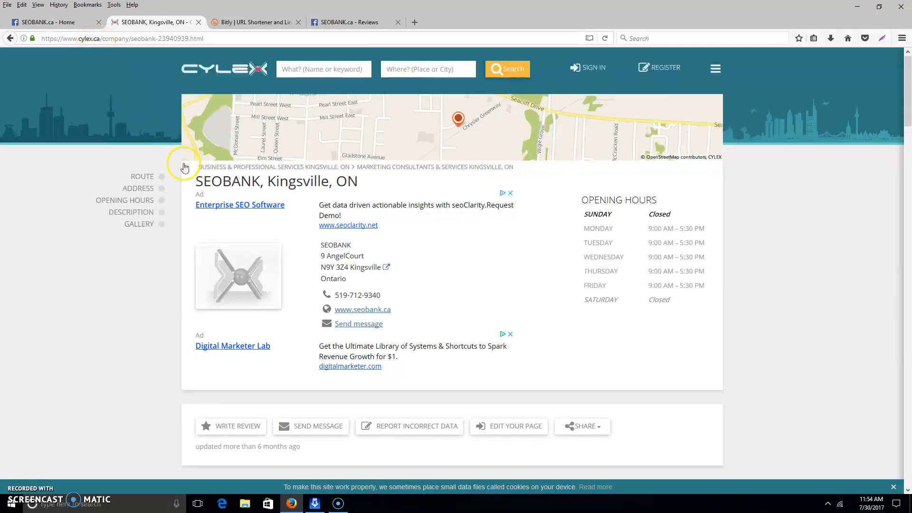
Scroll to SEOBANK's Cylex Write Review form and copy the page address.
scroll(down, 3)
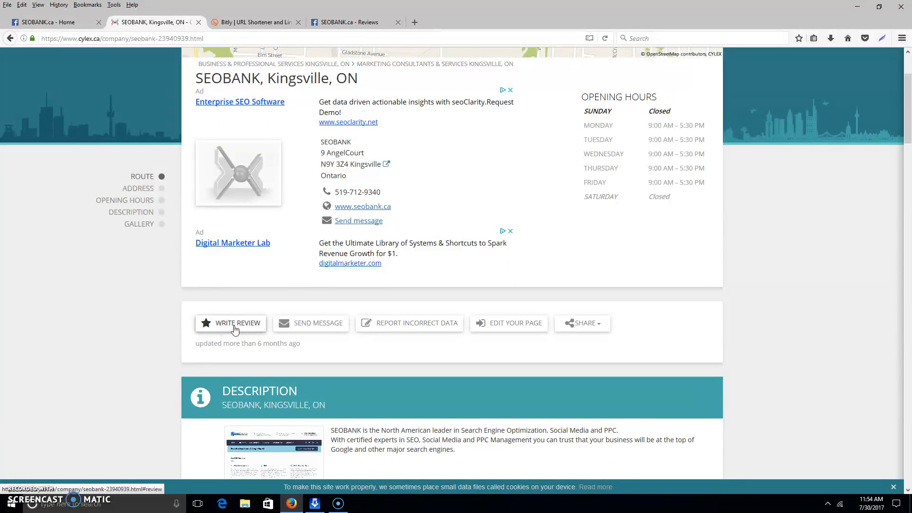
click(237, 323)
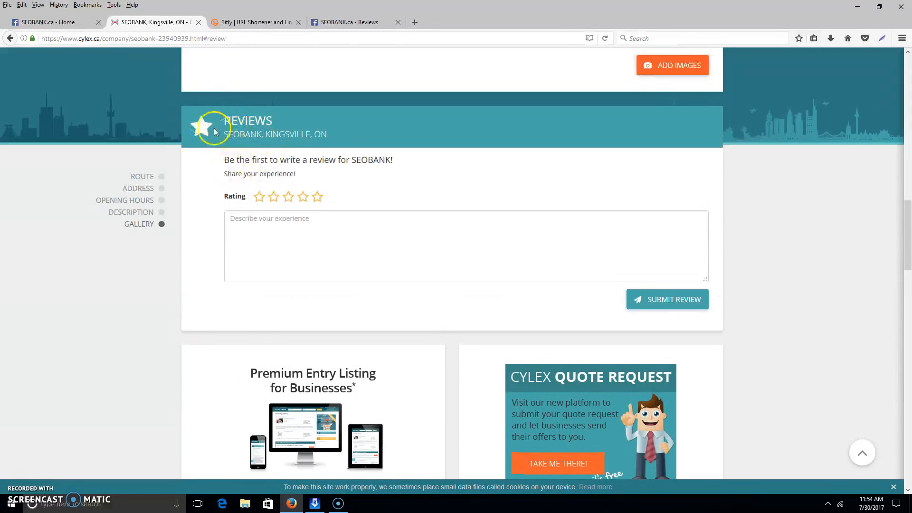
right_click(133, 38)
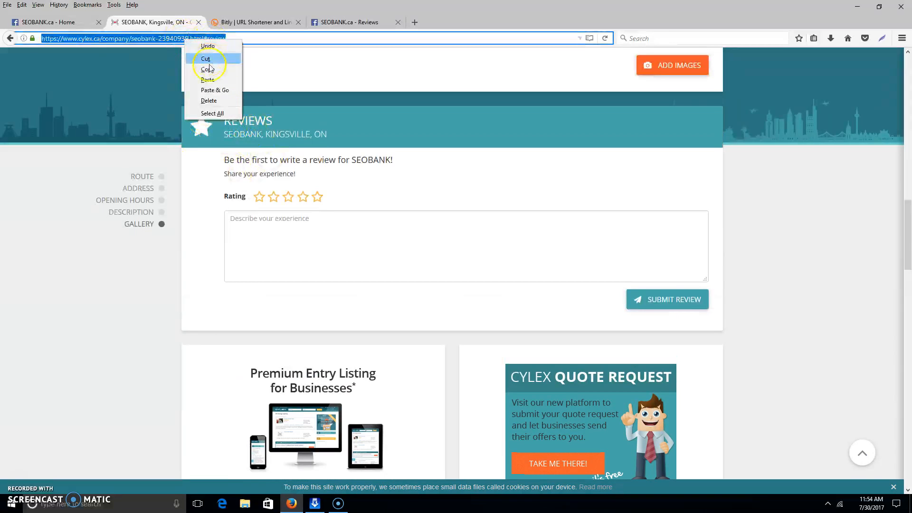
Shorten the Cylex review URL to bit.ly/2vj3HsA in Bitly and copy it.
click(254, 21)
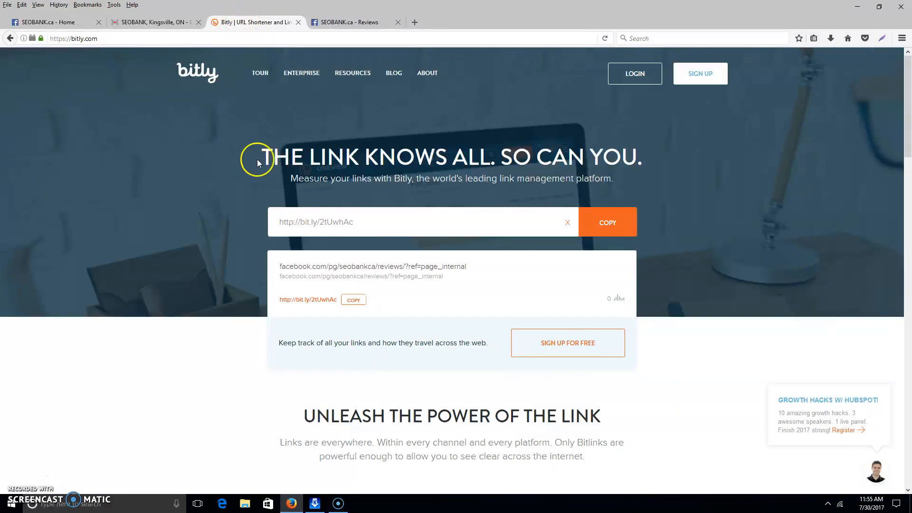
double_click(316, 222)
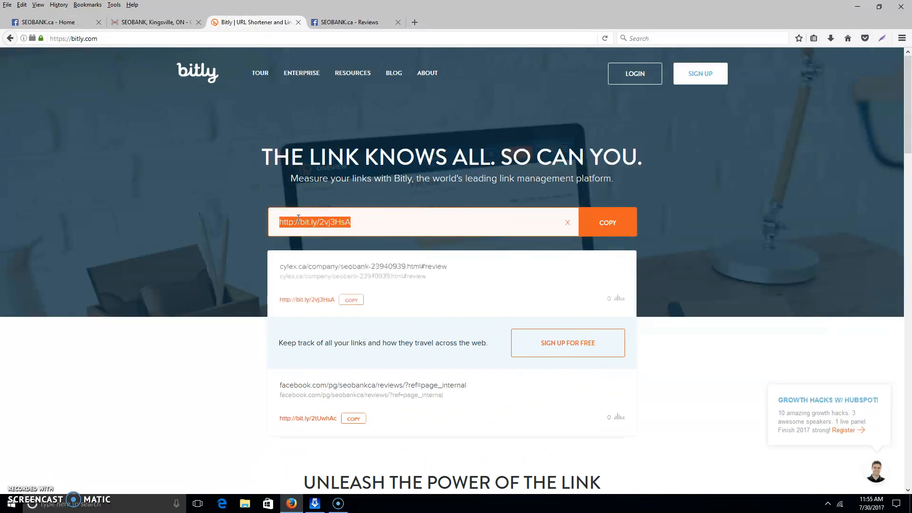
click(351, 299)
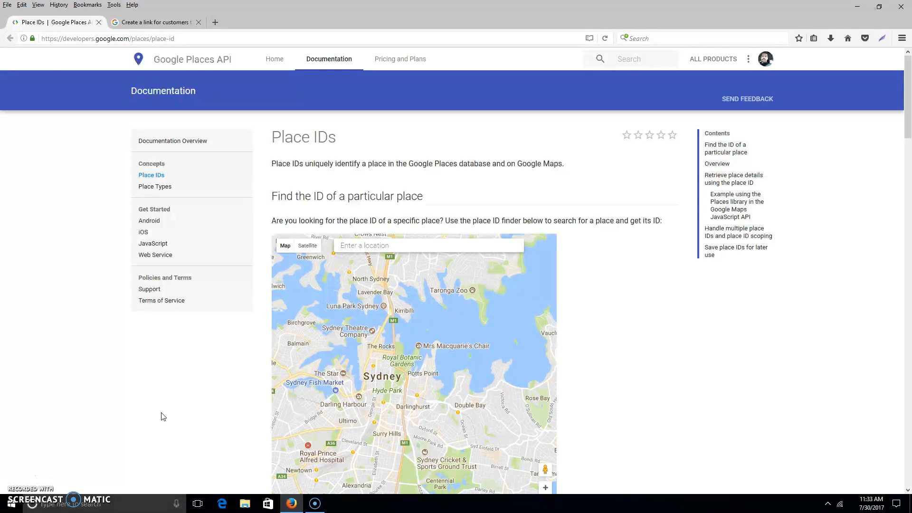
Search 'seobank' in the Place ID finder to get SEOBANK.CA's Place ID, then return to the review-link article.
click(170, 415)
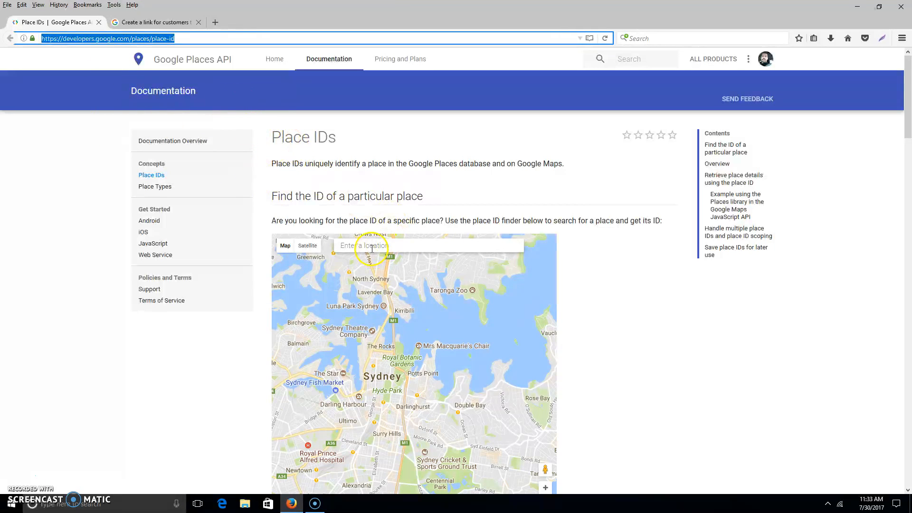
click(371, 245)
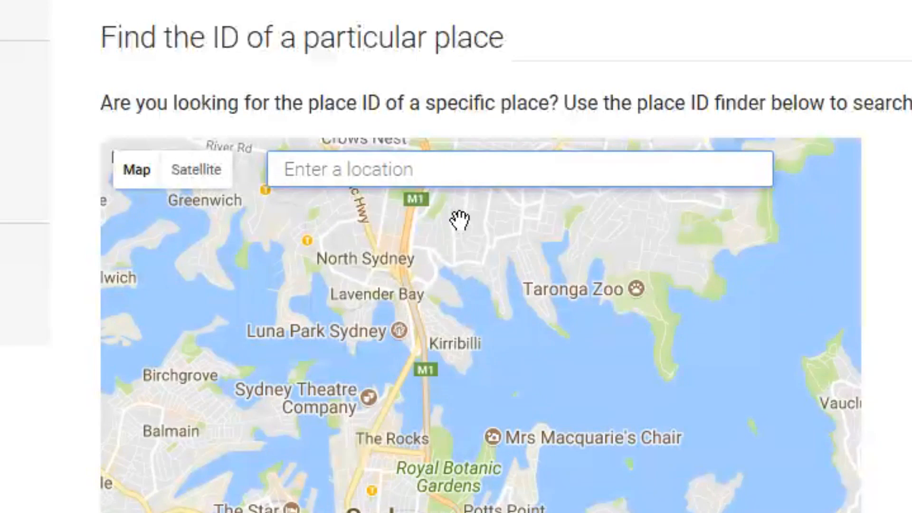
text(seobank)
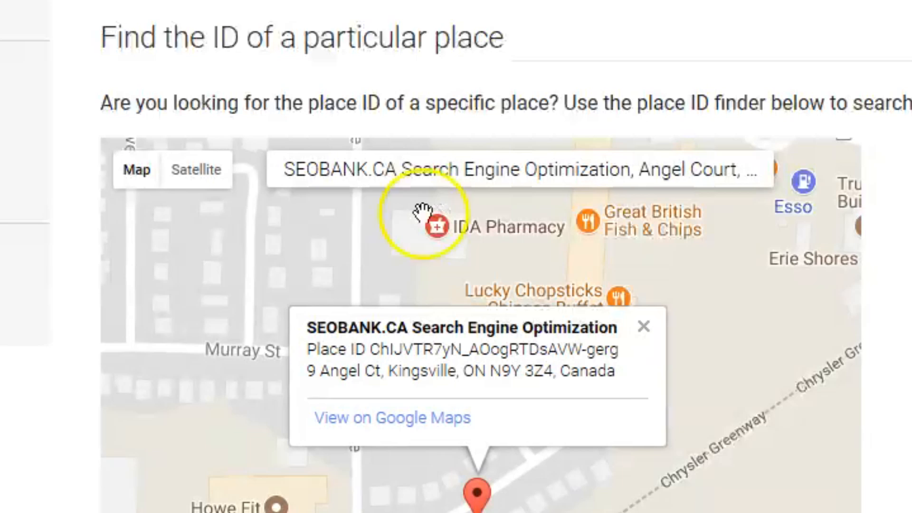
mouse_move(617, 363)
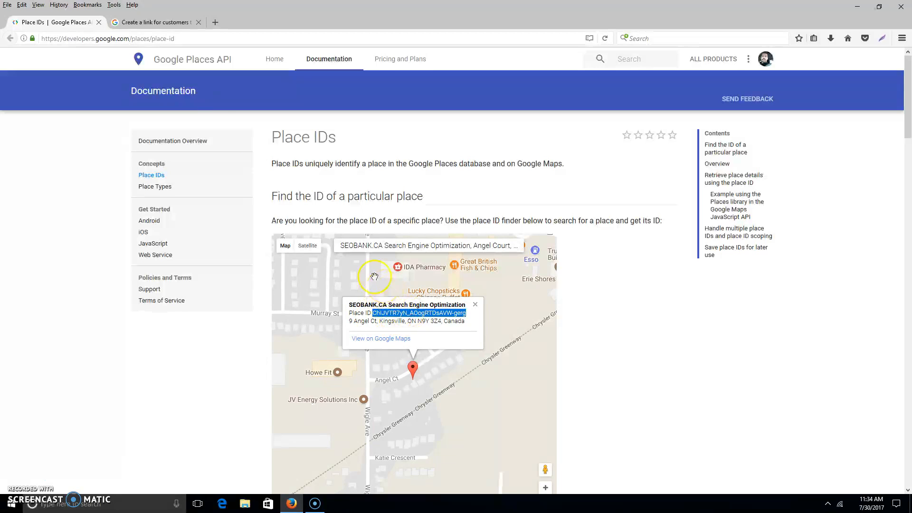
click(152, 23)
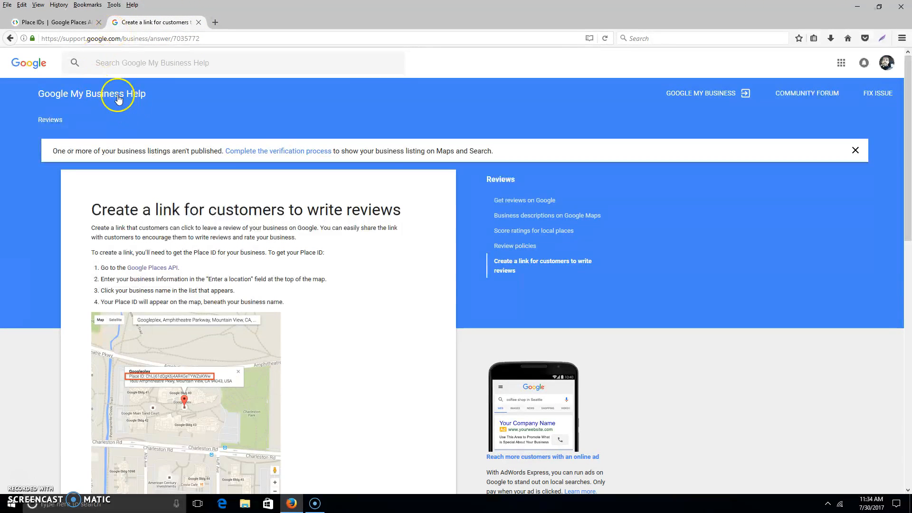
Scroll the help article down to the writereview URL template.
click(62, 39)
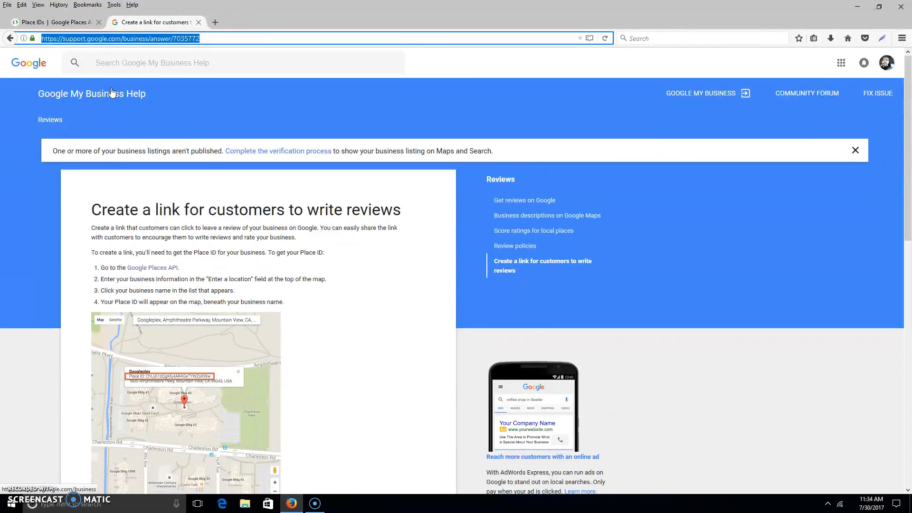
scroll(down, 3)
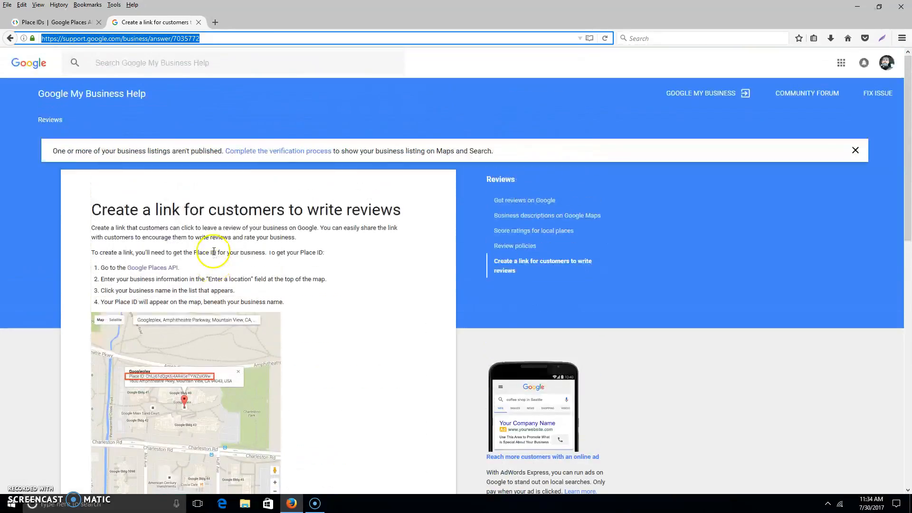
scroll(down, 3)
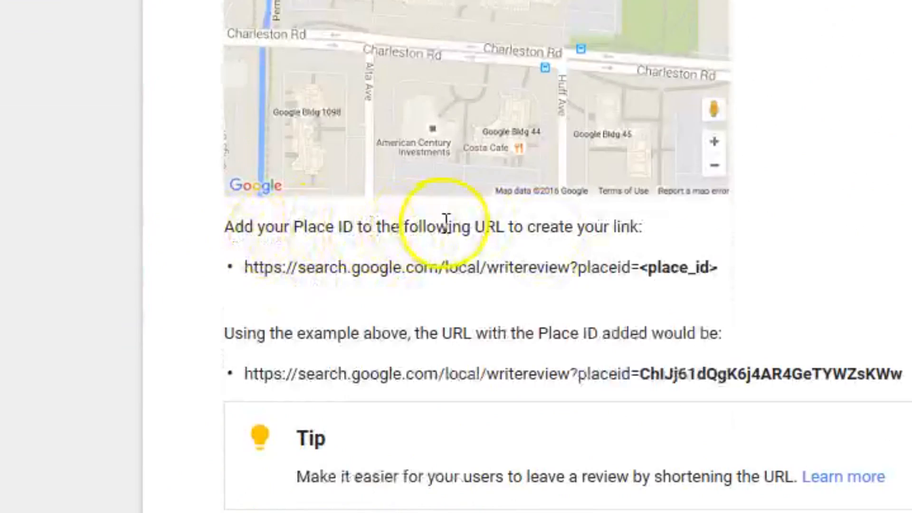
mouse_move(700, 255)
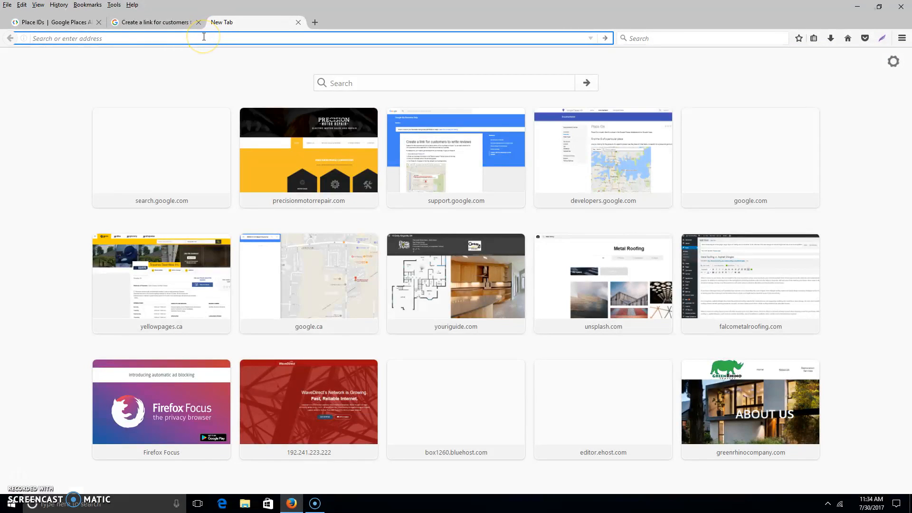
Load the writereview link with placeid ChIJVTR7yN_AOogRTDsAVW-gerg replacing the placeholder.
text(https://search.google.com/local/writereview?placeid=<place_id>)
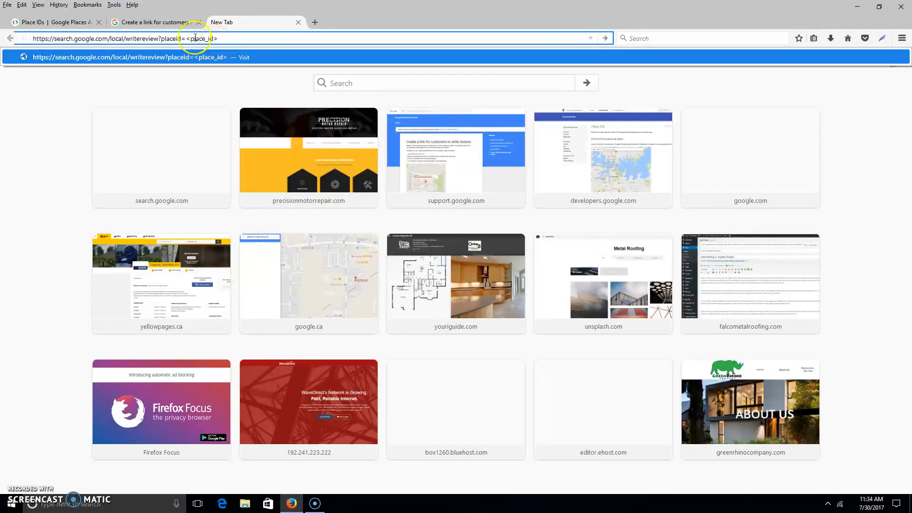
click(57, 22)
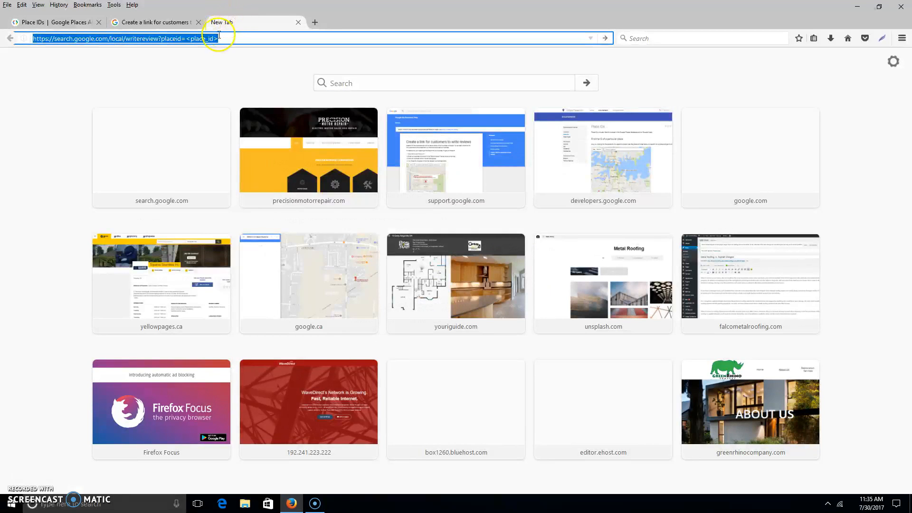
click(186, 39)
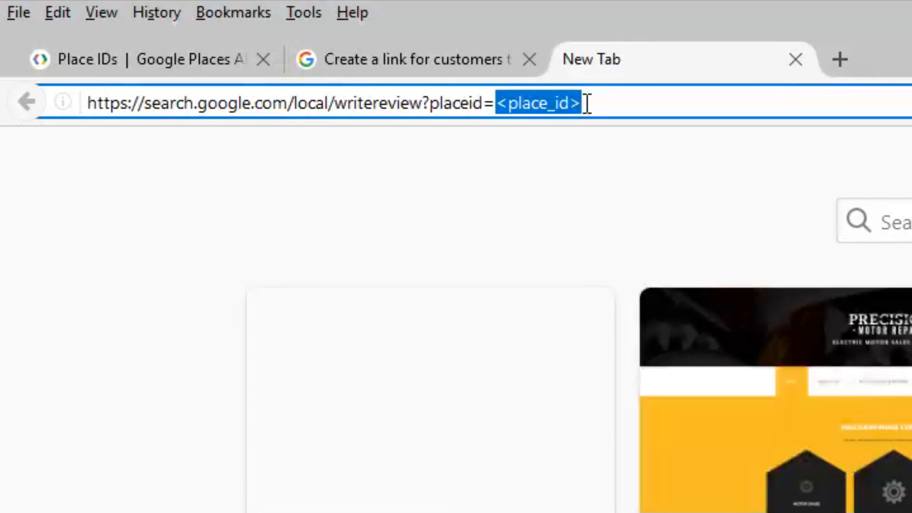
text(ChIJVTR7yN_AOogRTDsAVW-gerg)
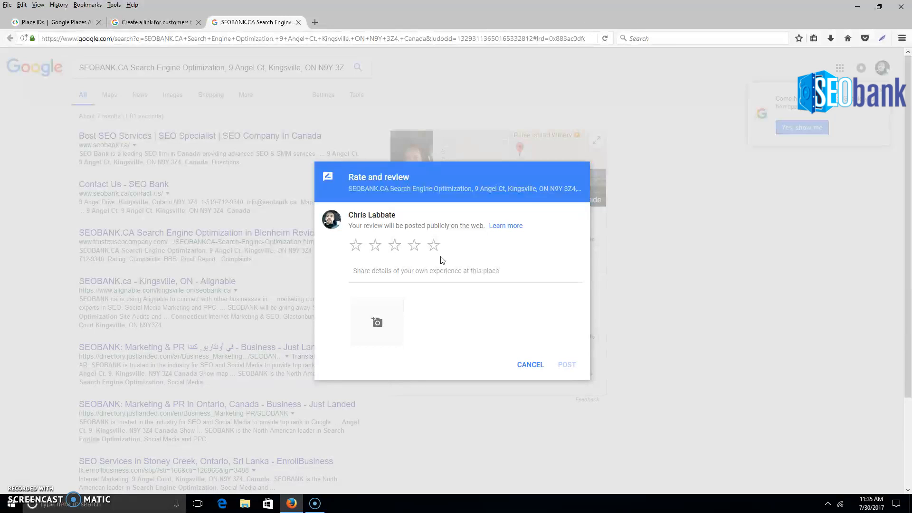
mouse_move(443, 90)
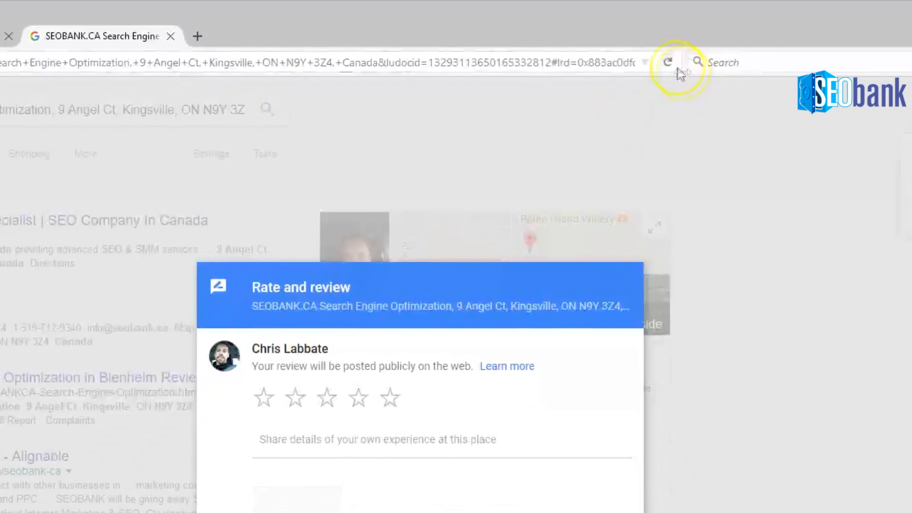
Reload the SEOBANK.CA review form, fill in all five stars, and select the address URL.
click(669, 62)
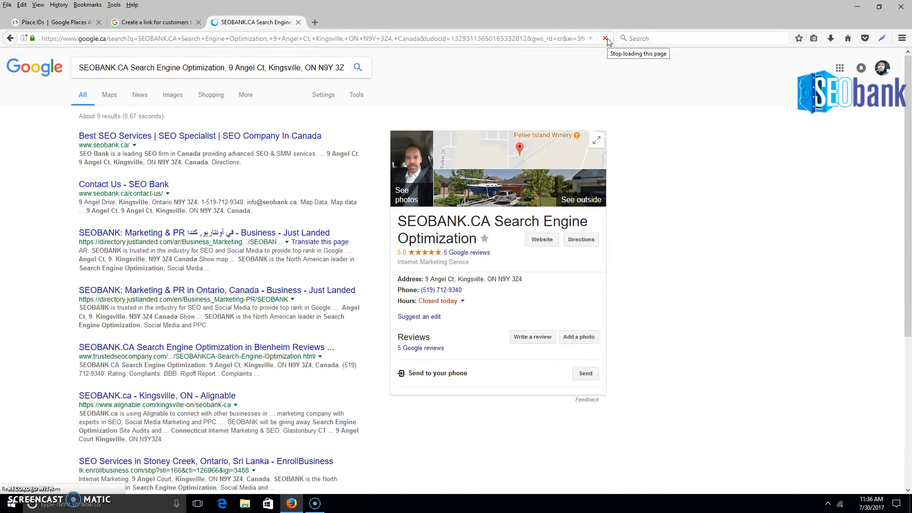
click(533, 337)
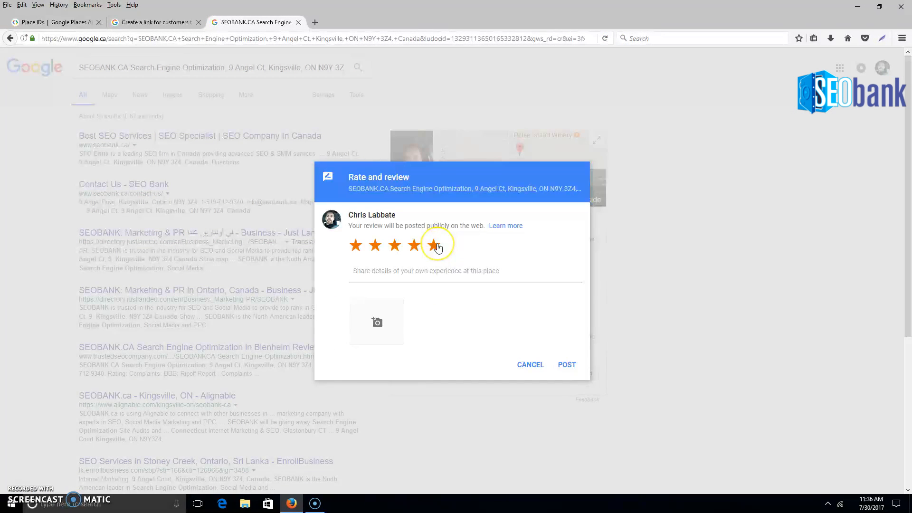
click(434, 244)
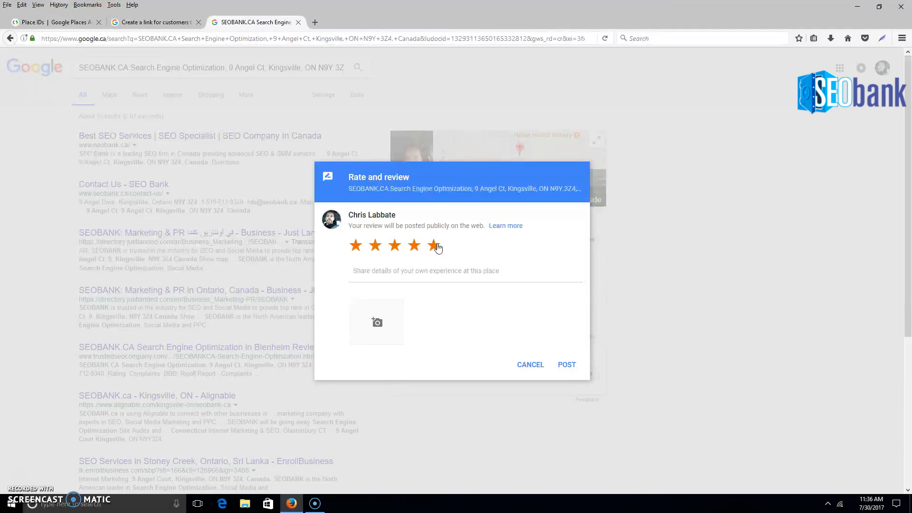
click(433, 246)
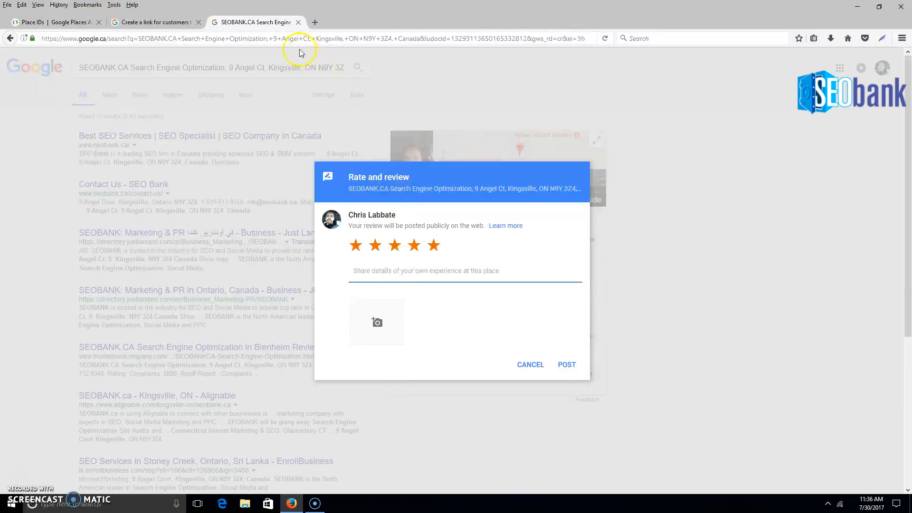
mouse_move(42, 39)
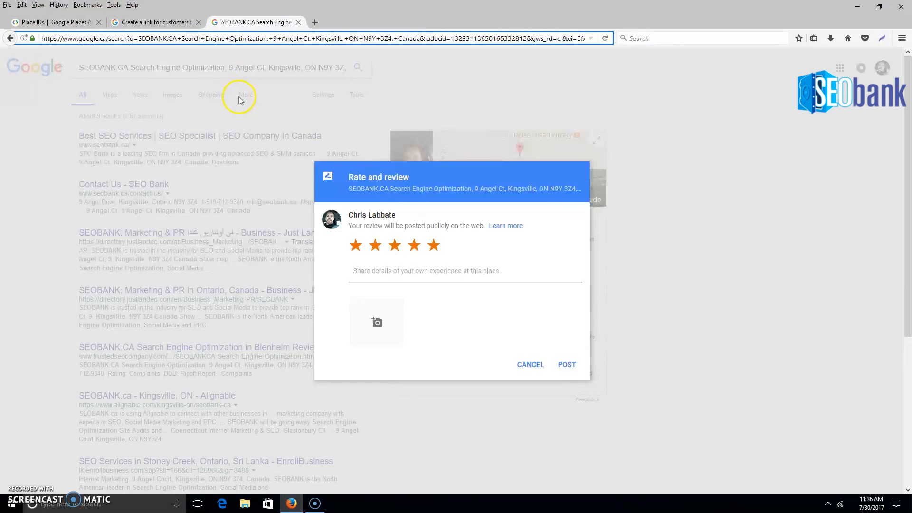
click(415, 22)
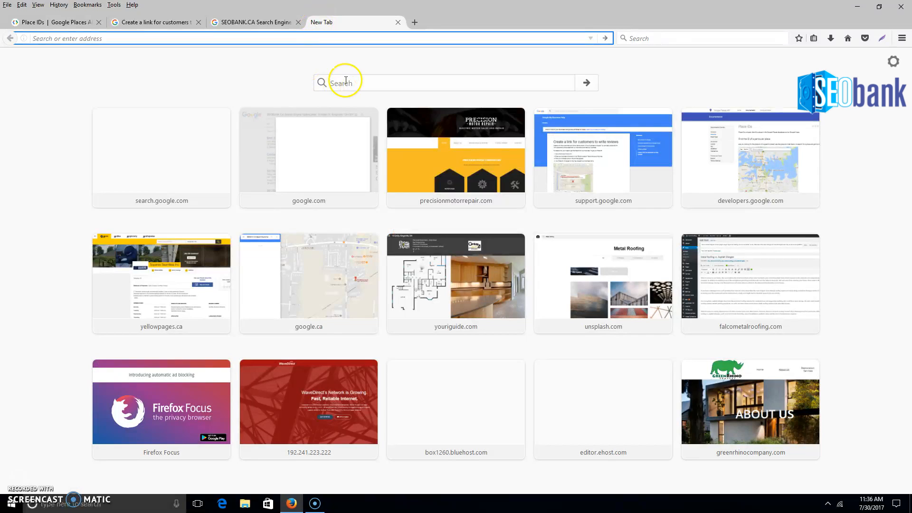
Find Google URL Shortener and shorten the five-star review link to goo.gl/DW4mKm.
text(google shorter)
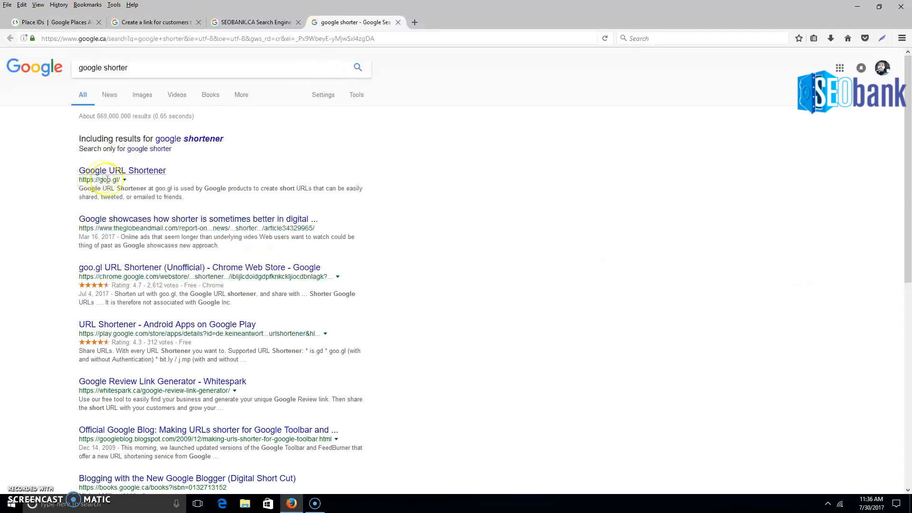
click(122, 171)
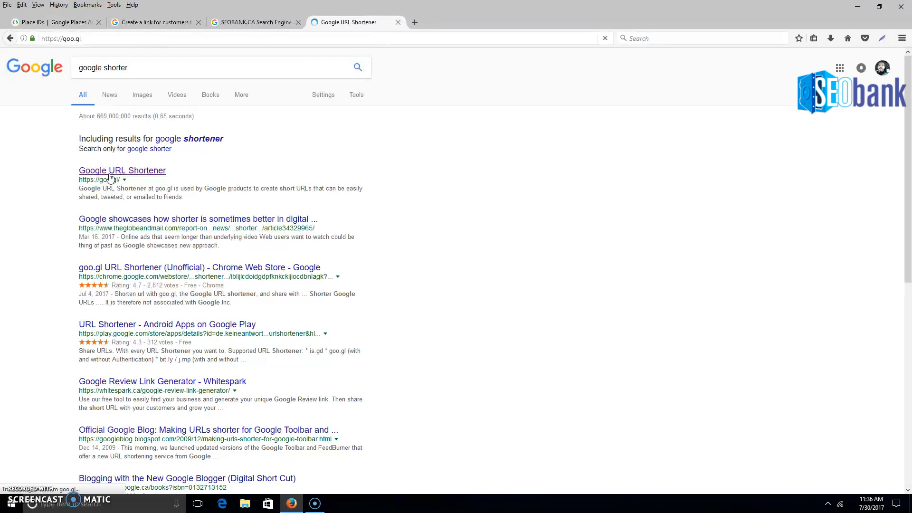
click(122, 171)
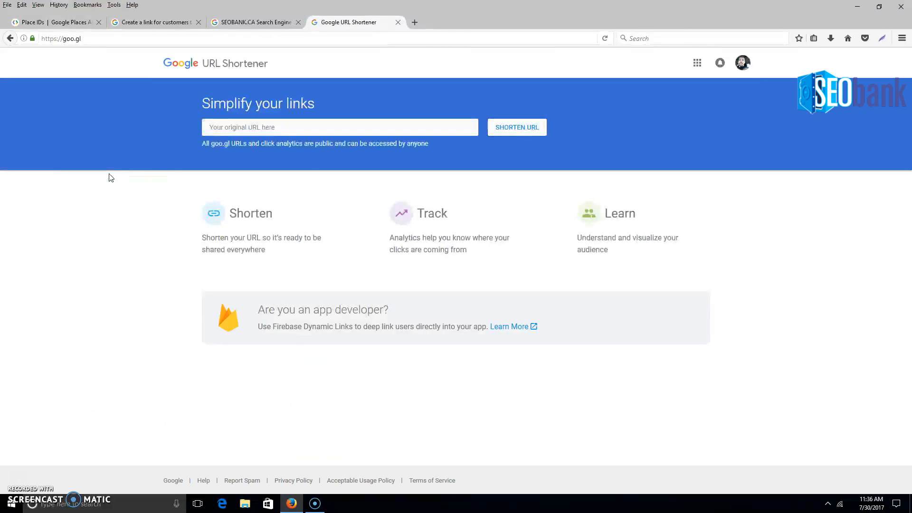
click(254, 22)
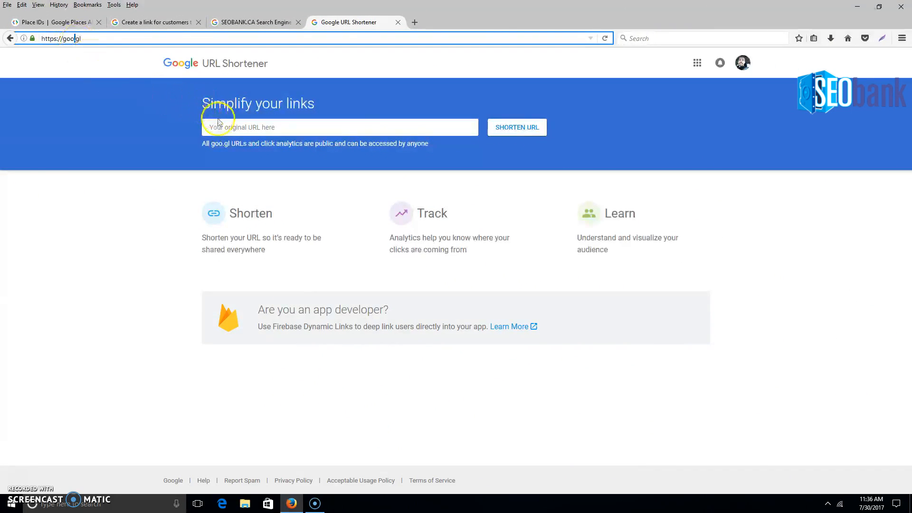
click(340, 126)
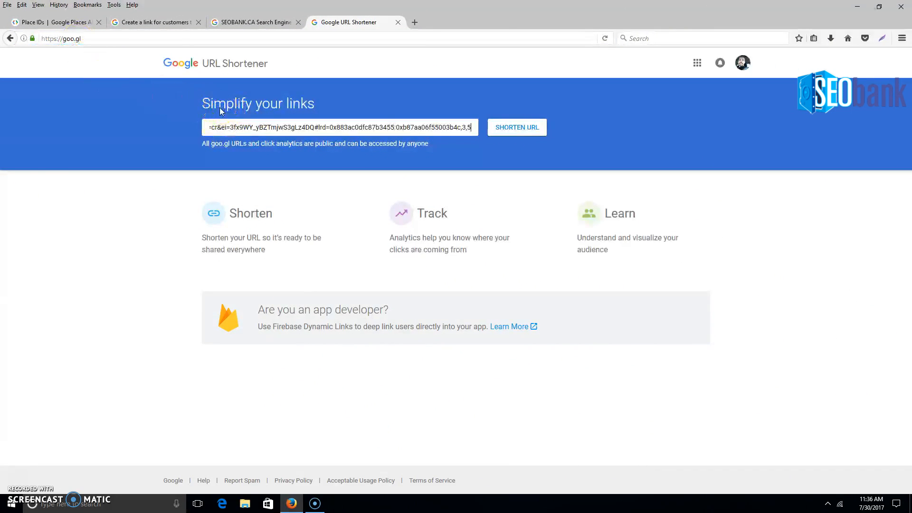
click(517, 126)
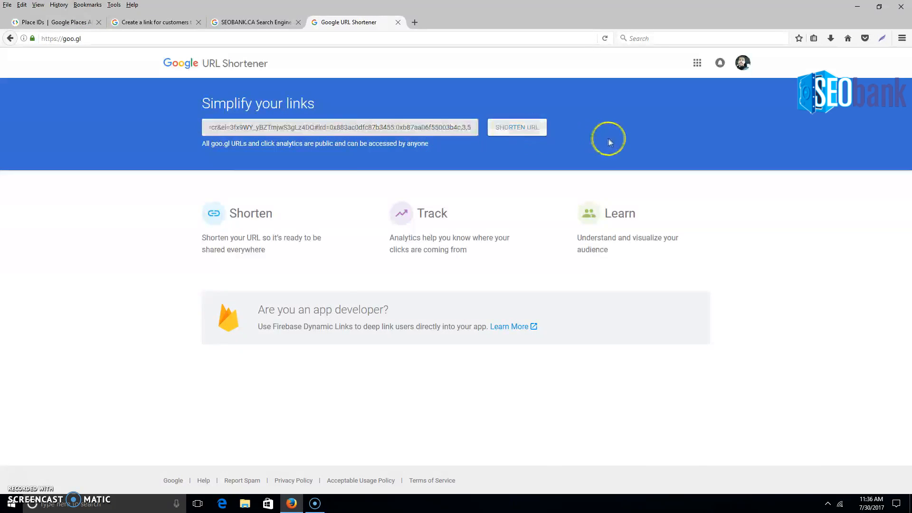
click(517, 127)
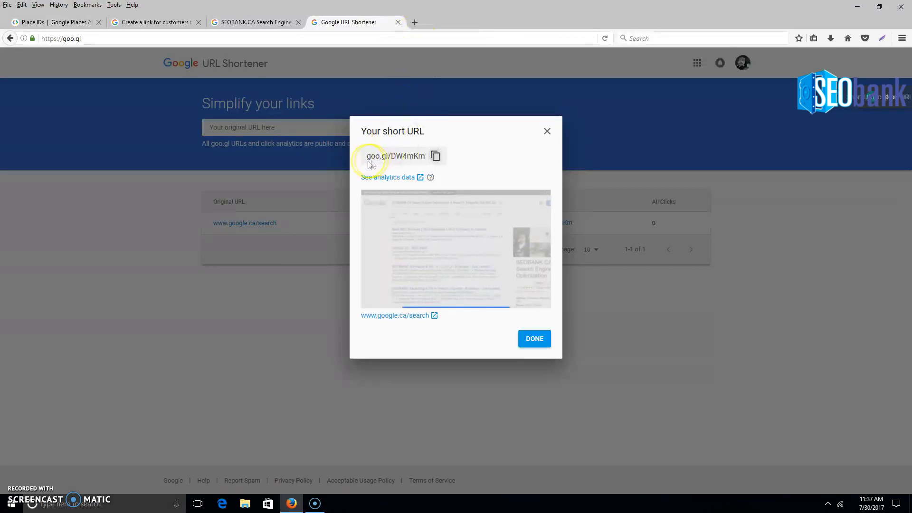
mouse_move(414, 22)
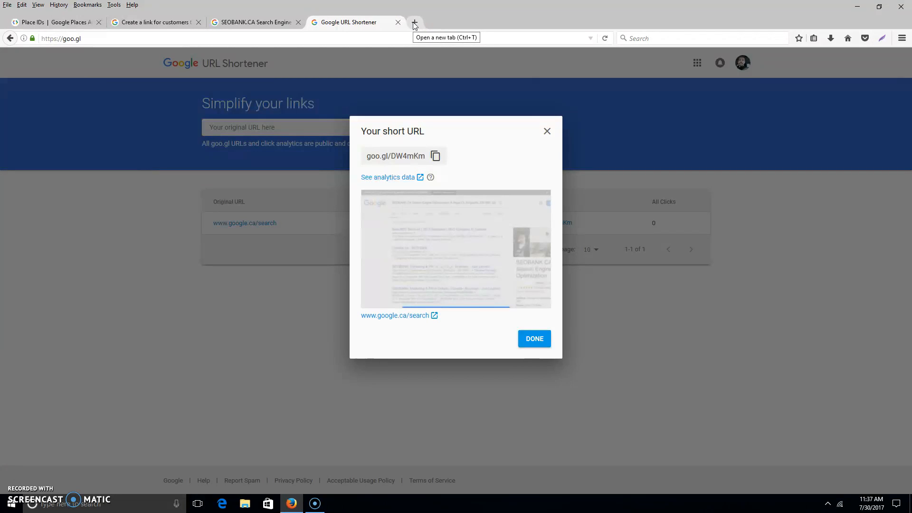
Open goo.gl/DW4mKm in a new tab to confirm the five-star review form loads.
click(413, 22)
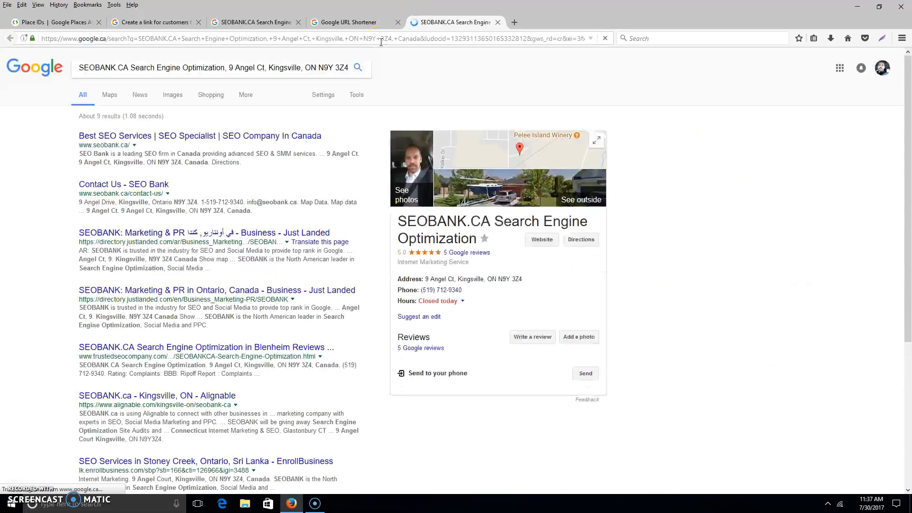
click(532, 336)
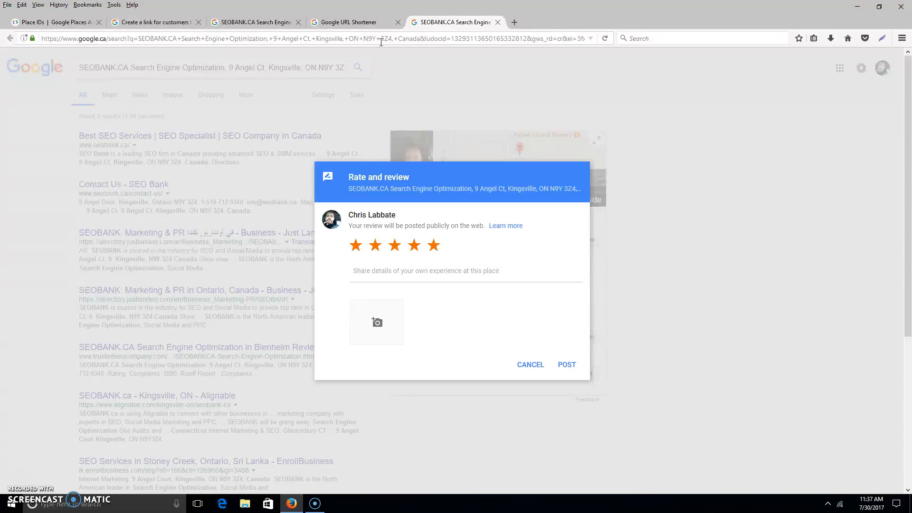